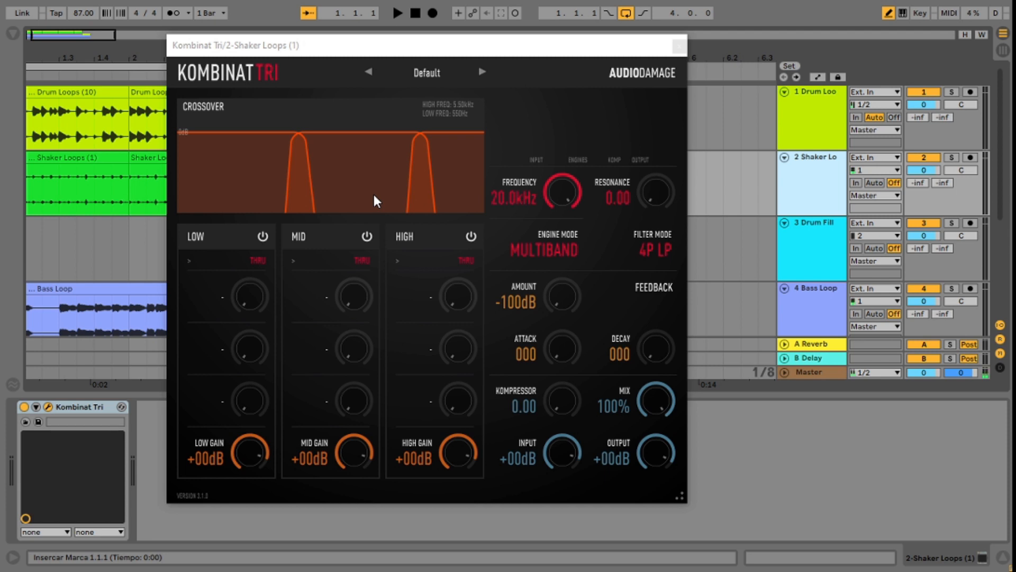
pyautogui.moveTo(389, 301)
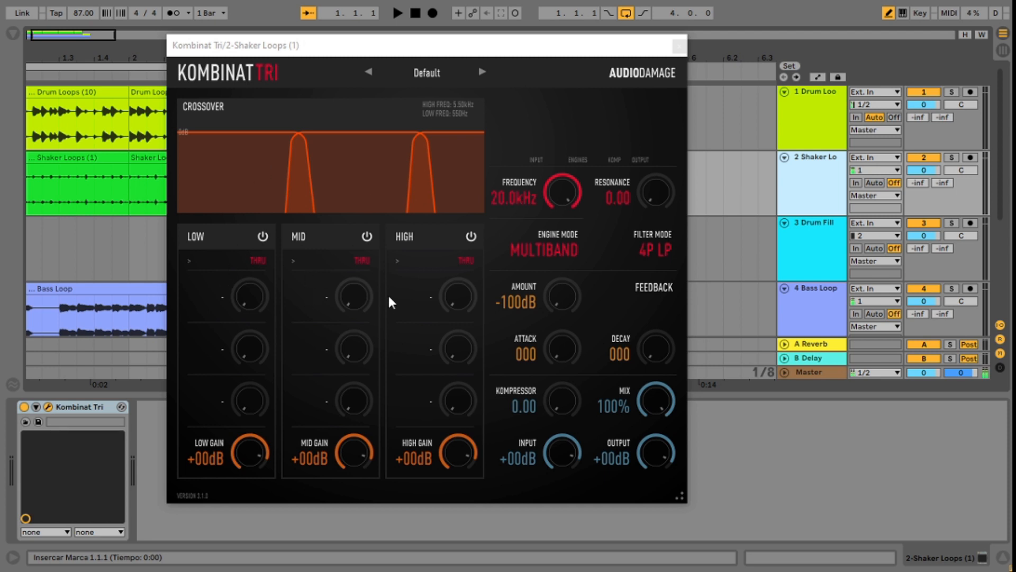
# Step: Toggle the engine to series and back to multiband, then open Drum Loops' Kombinat Tri window
pyautogui.click(556, 250)
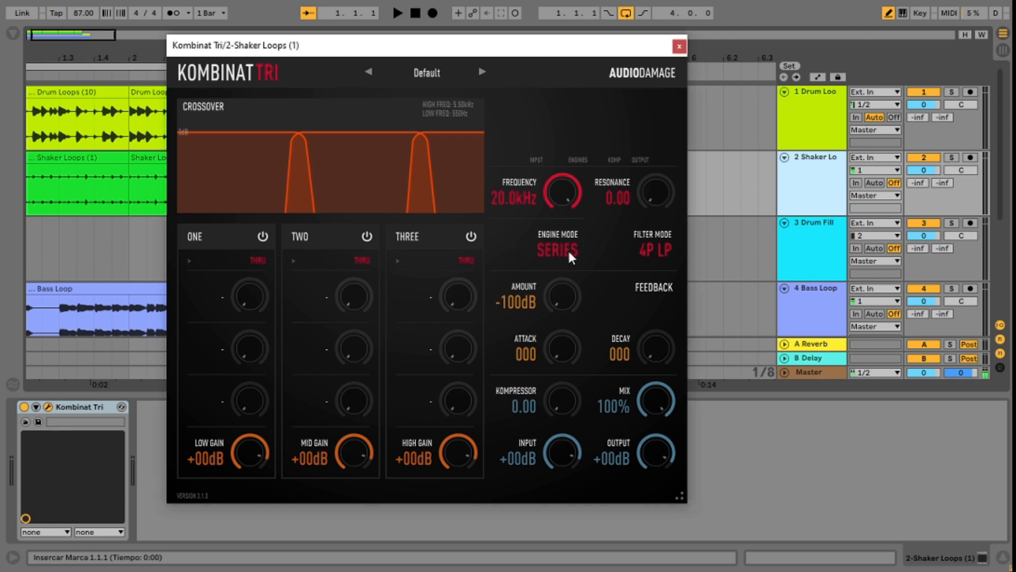
pyautogui.click(555, 251)
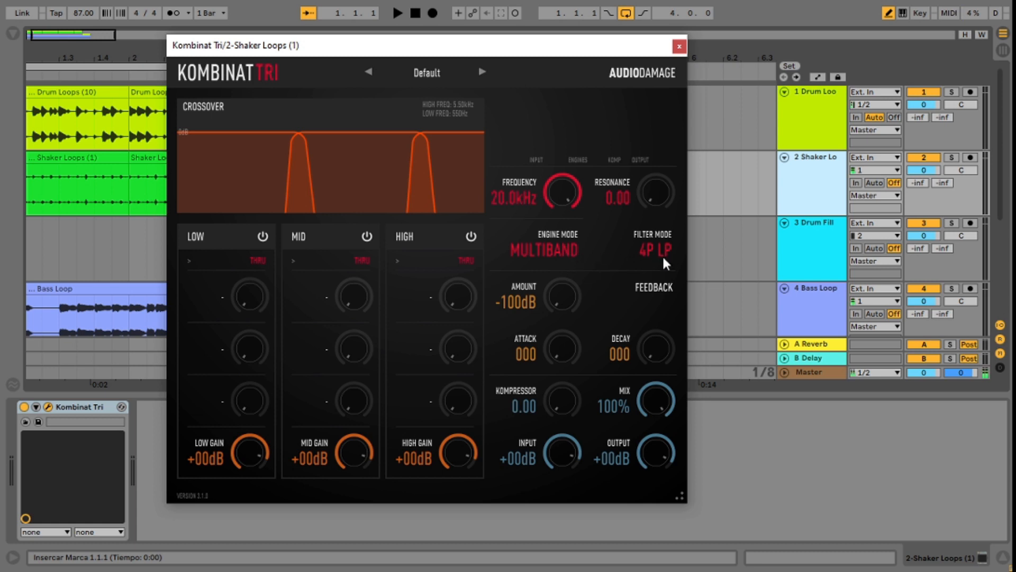
pyautogui.moveTo(664, 264)
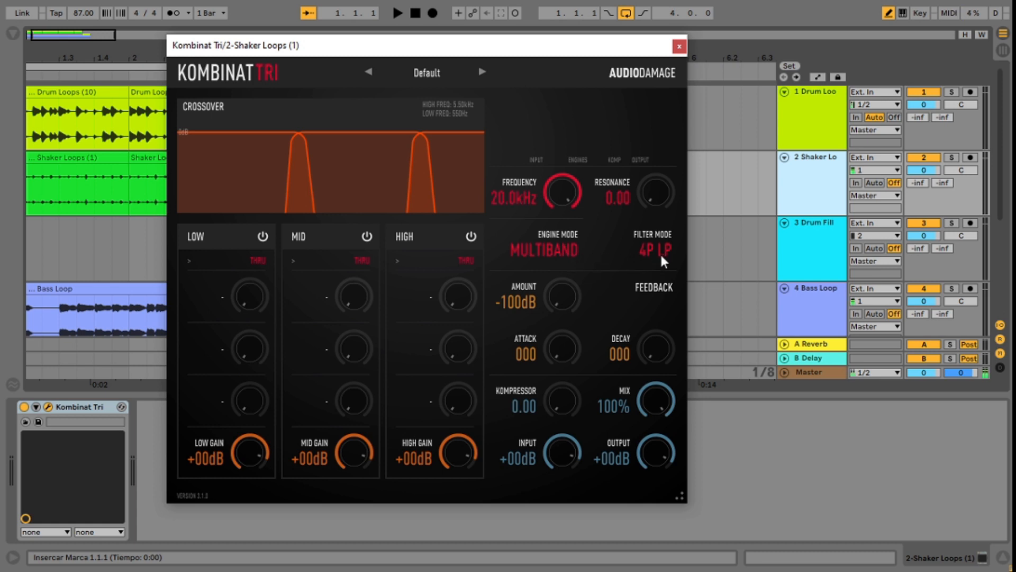
pyautogui.moveTo(609, 305)
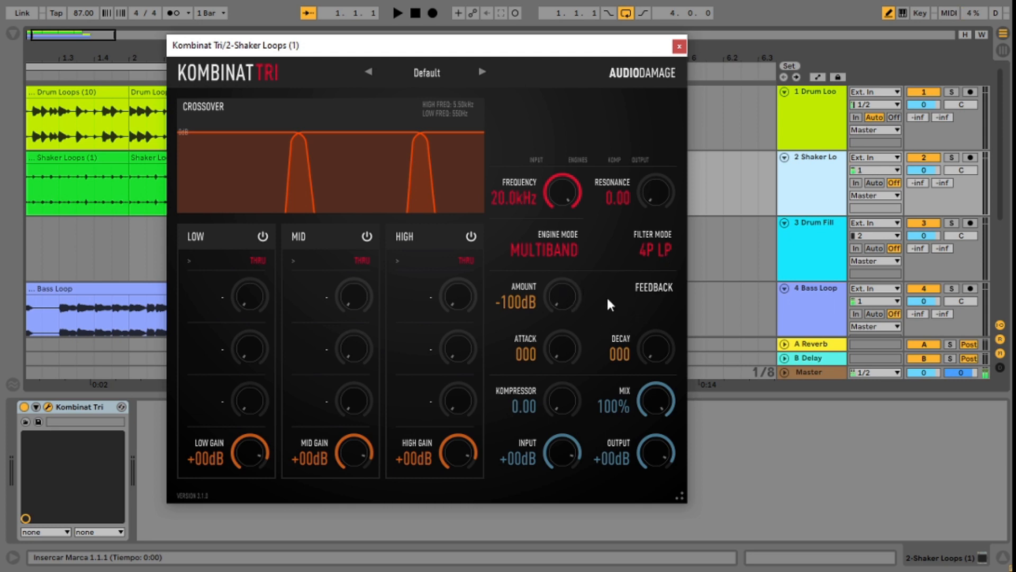
pyautogui.moveTo(550, 304)
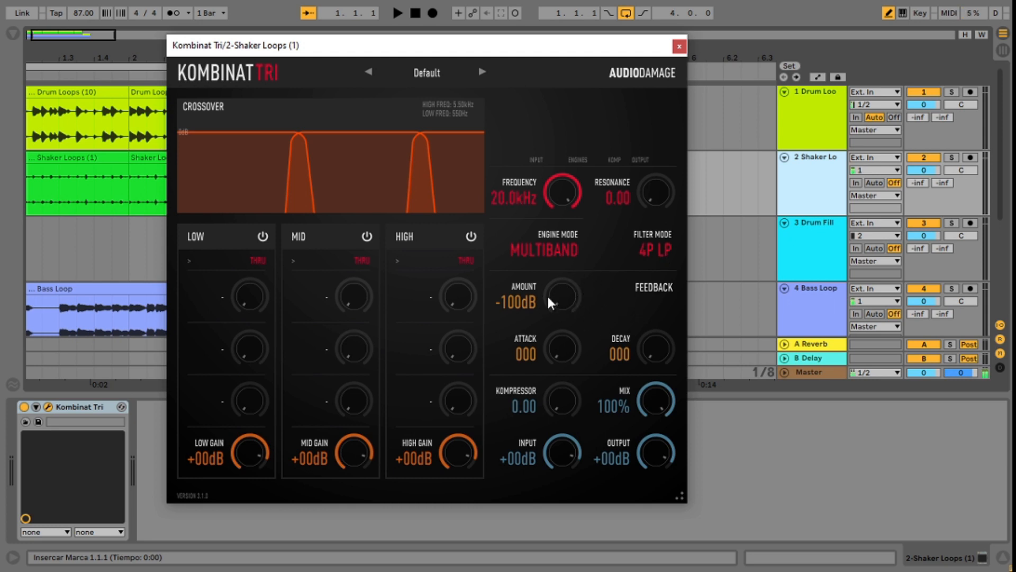
pyautogui.moveTo(585, 416)
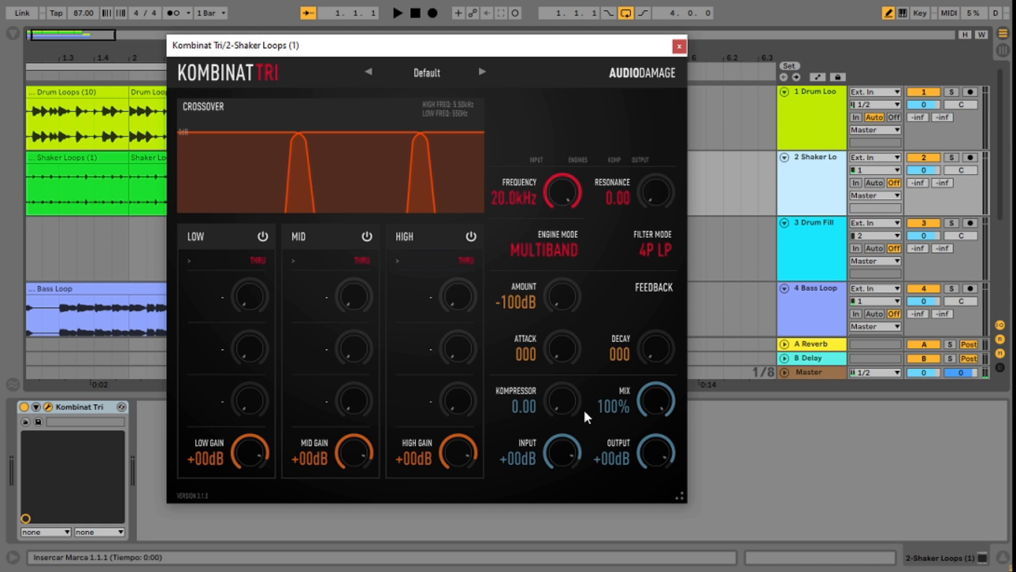
pyautogui.click(678, 46)
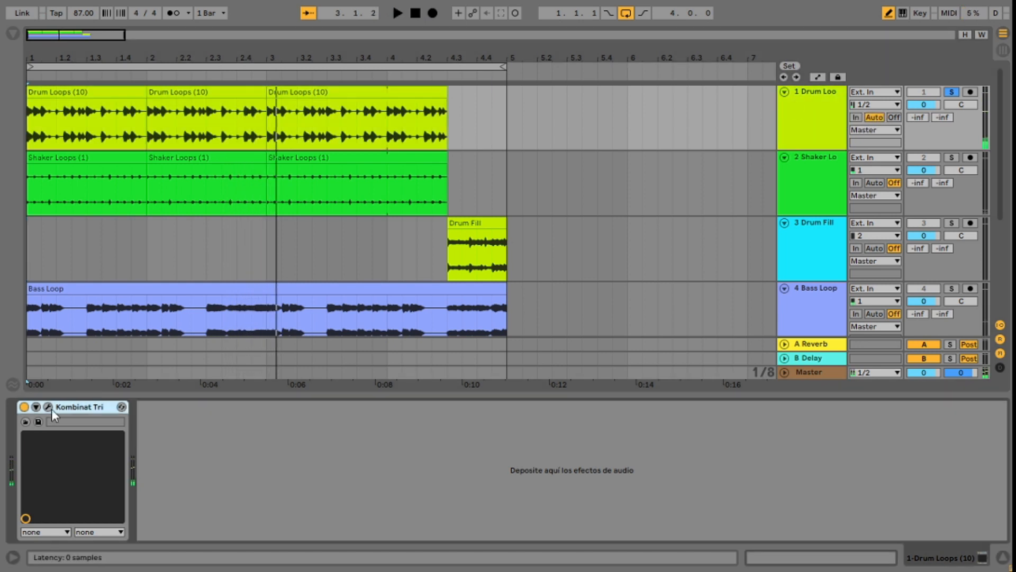
pyautogui.click(36, 407)
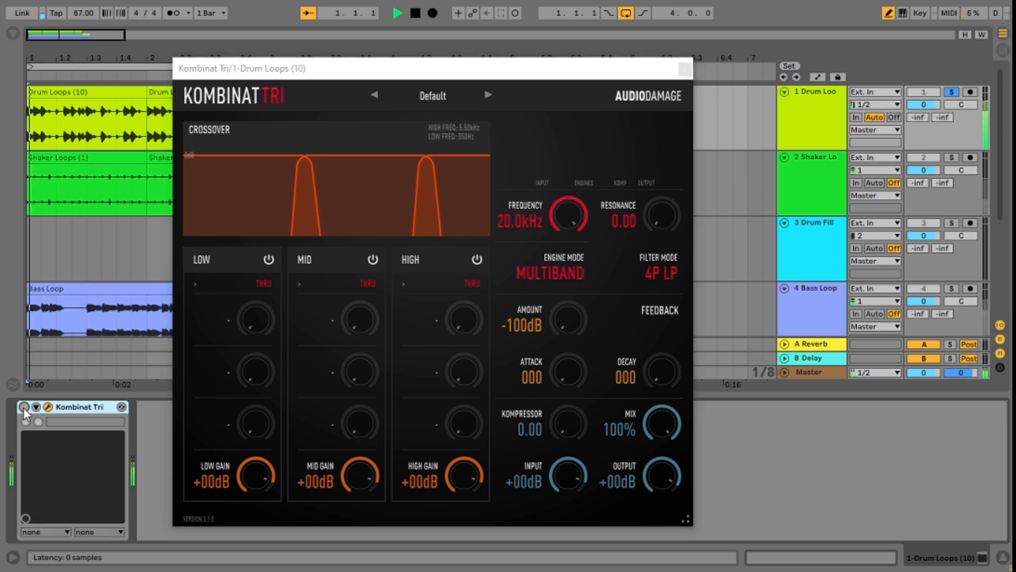
pyautogui.click(398, 12)
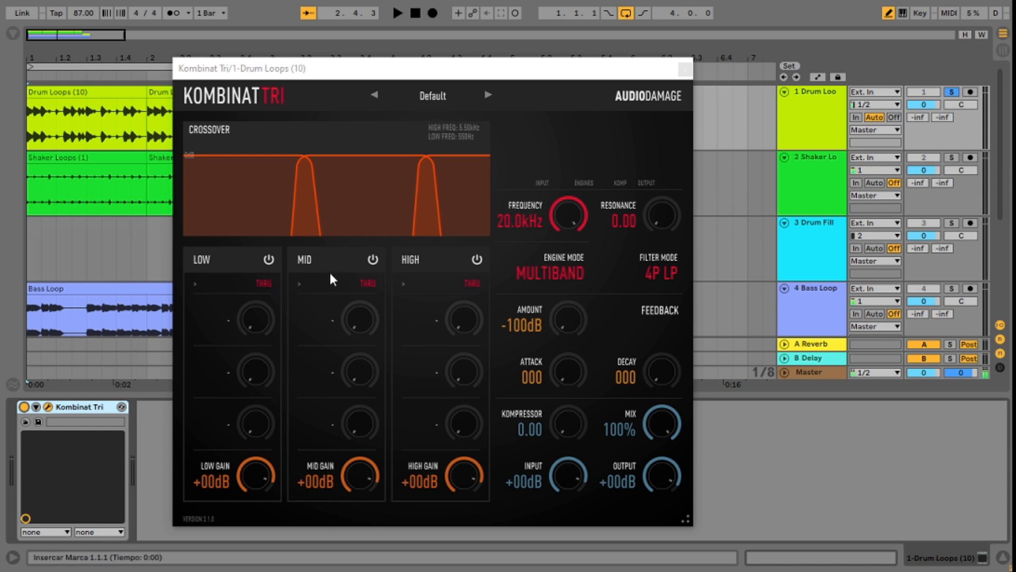
pyautogui.moveTo(252, 343)
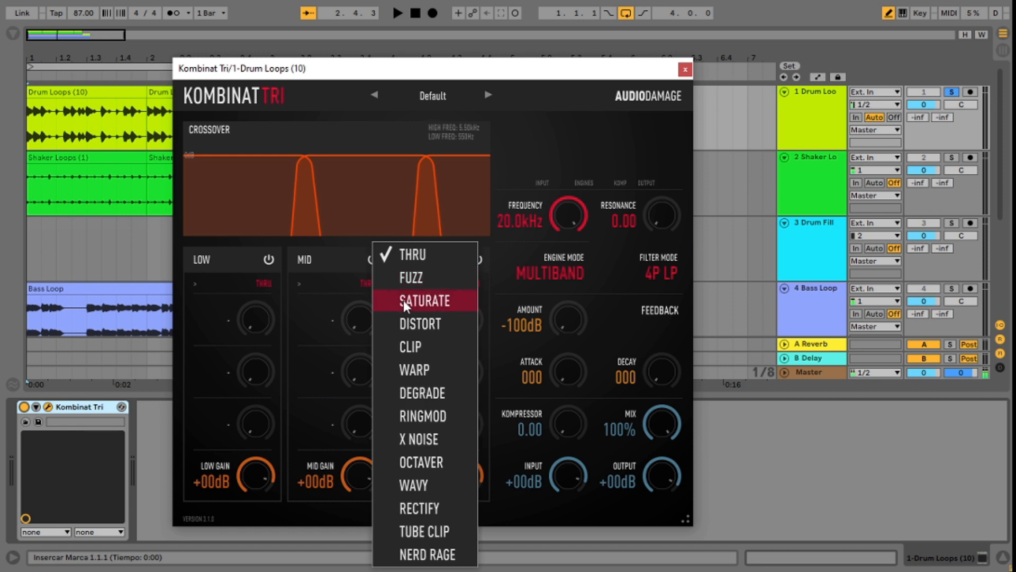
# Step: Saturate the drums' mid band, tube-clip the high band, and set high gain to about -17 dB
pyautogui.click(423, 300)
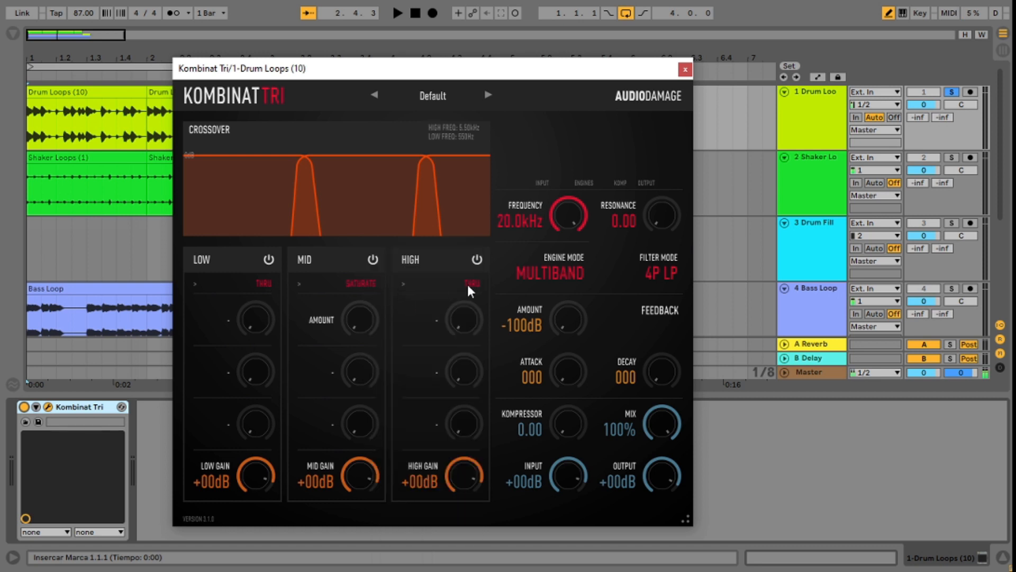
pyautogui.click(471, 283)
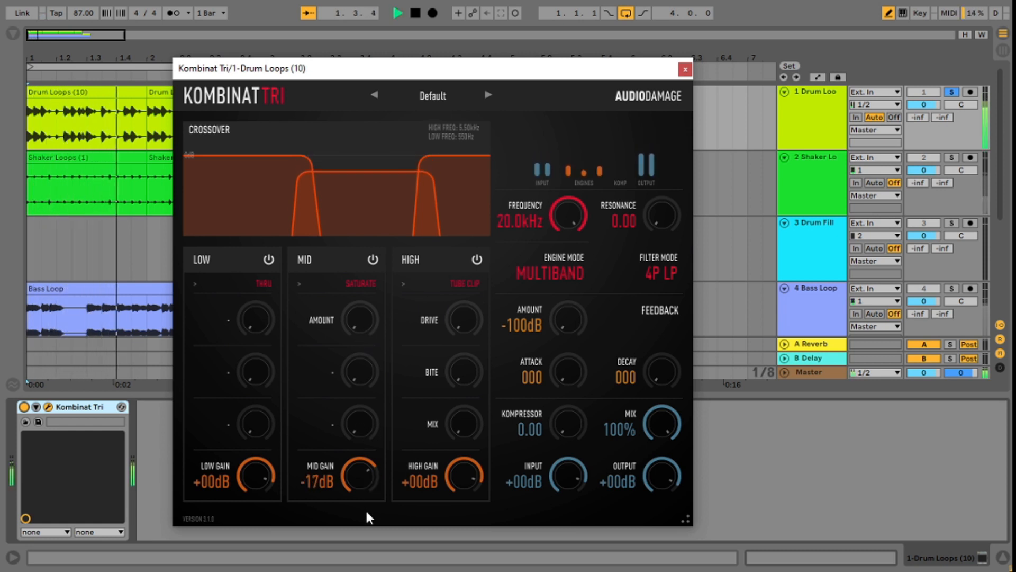
pyautogui.moveTo(353, 319); pyautogui.dragTo(353, 315)
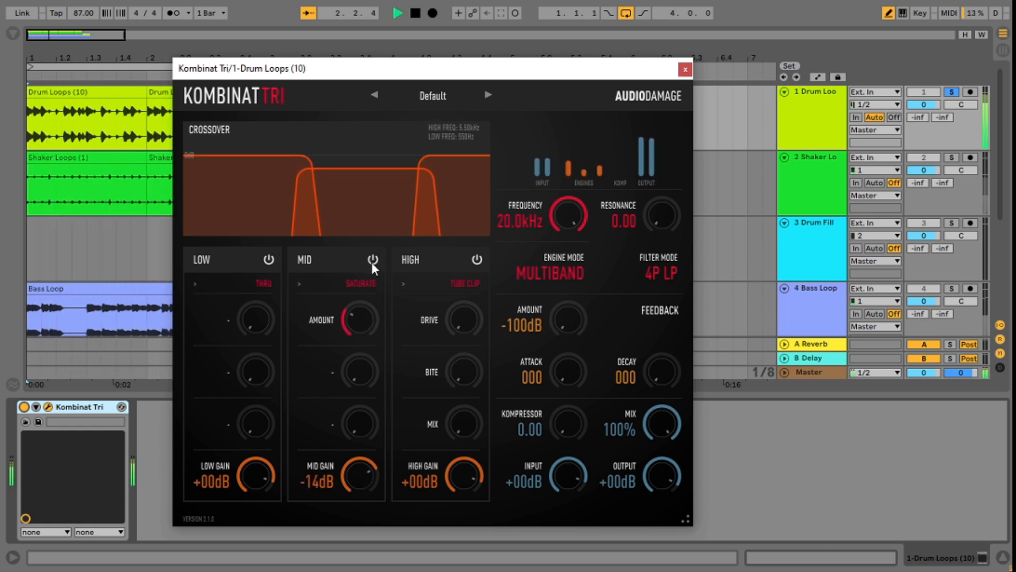
pyautogui.moveTo(359, 476); pyautogui.dragTo(358, 502)
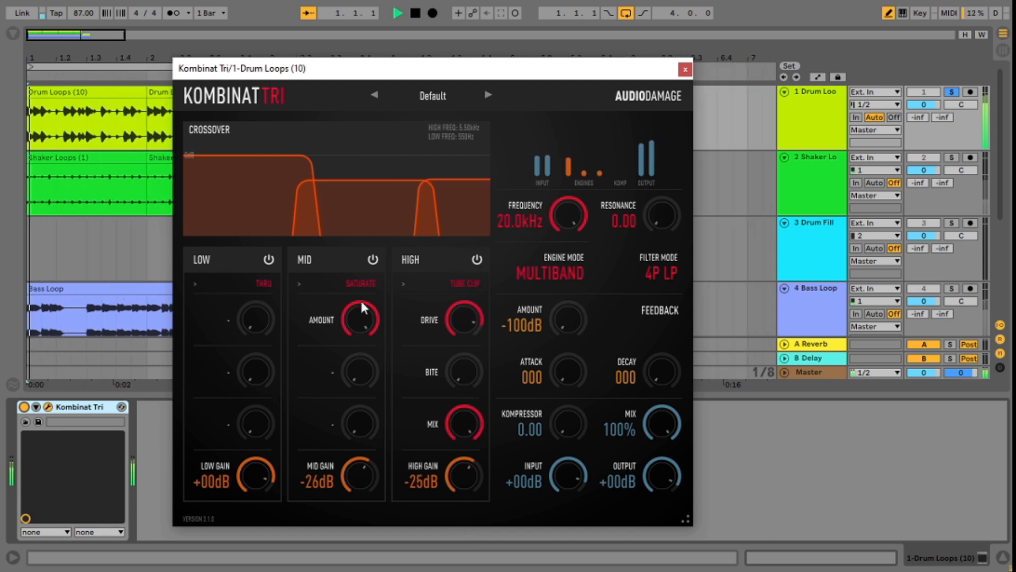
pyautogui.moveTo(464, 476); pyautogui.dragTo(467, 470)
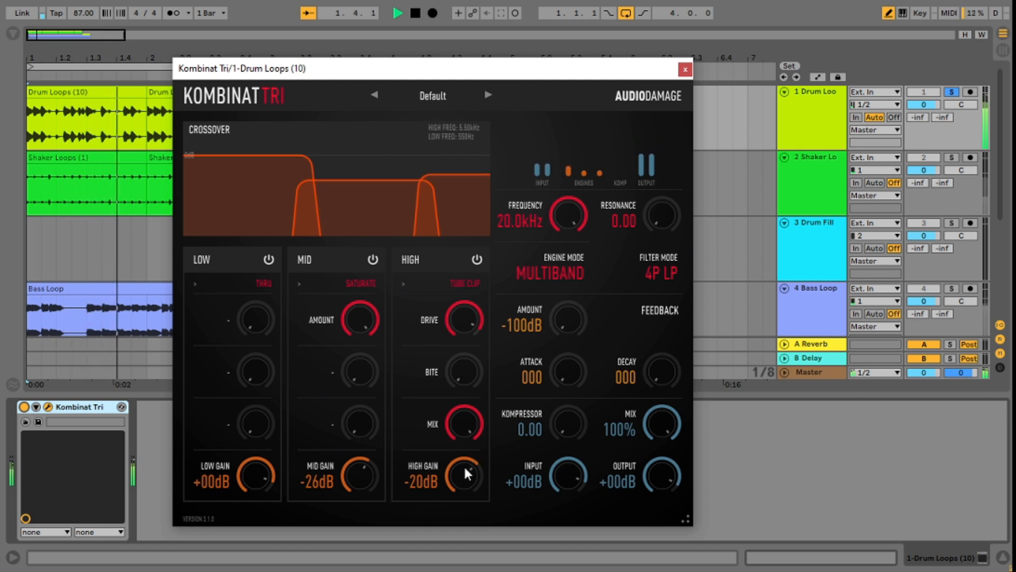
pyautogui.moveTo(463, 476); pyautogui.dragTo(467, 467)
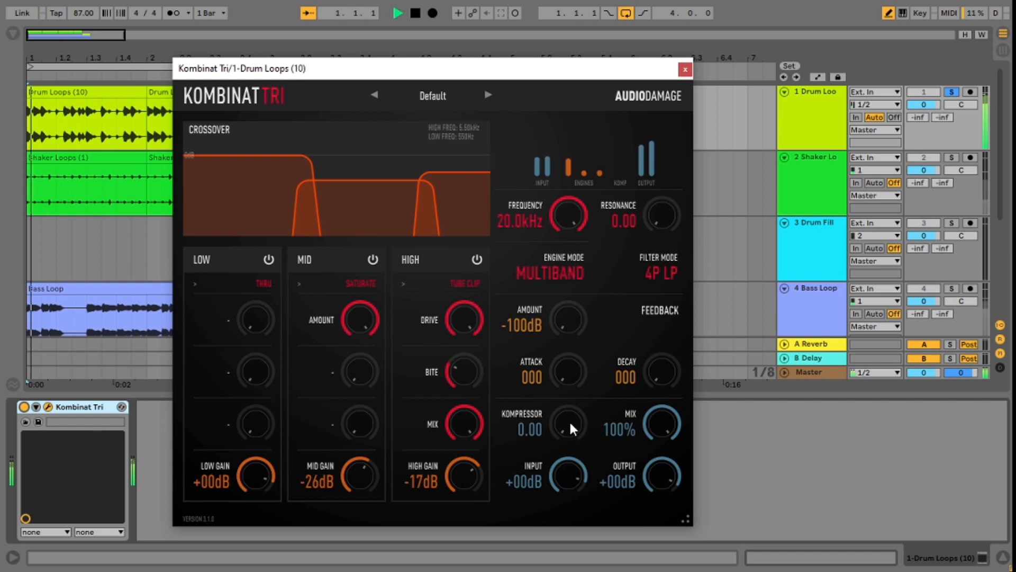
# Step: Set drum compression to 0.22, with mid gain -29 dB and high gain -19 dB
pyautogui.moveTo(569, 421); pyautogui.dragTo(567, 404)
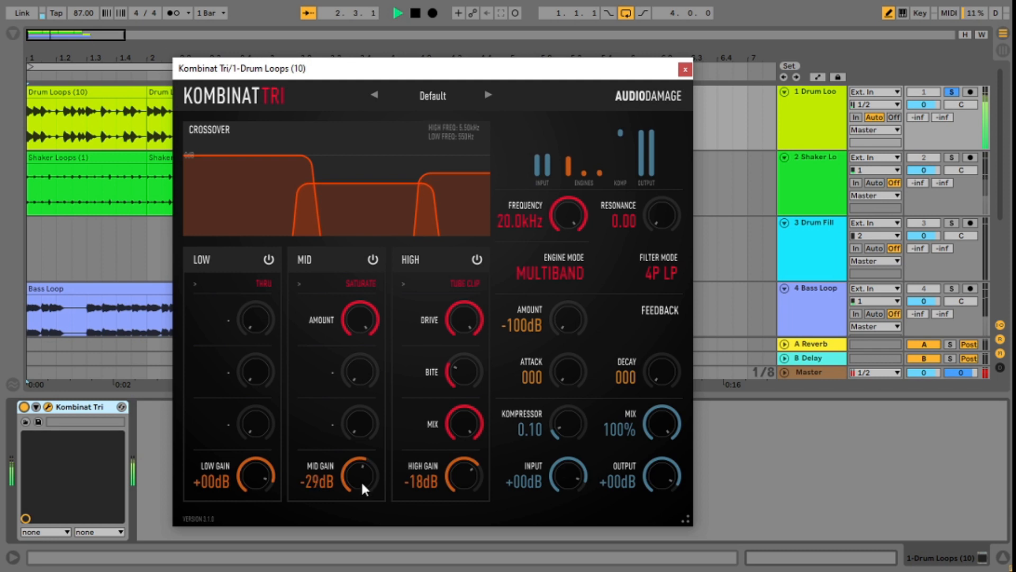
pyautogui.moveTo(463, 477); pyautogui.dragTo(464, 489)
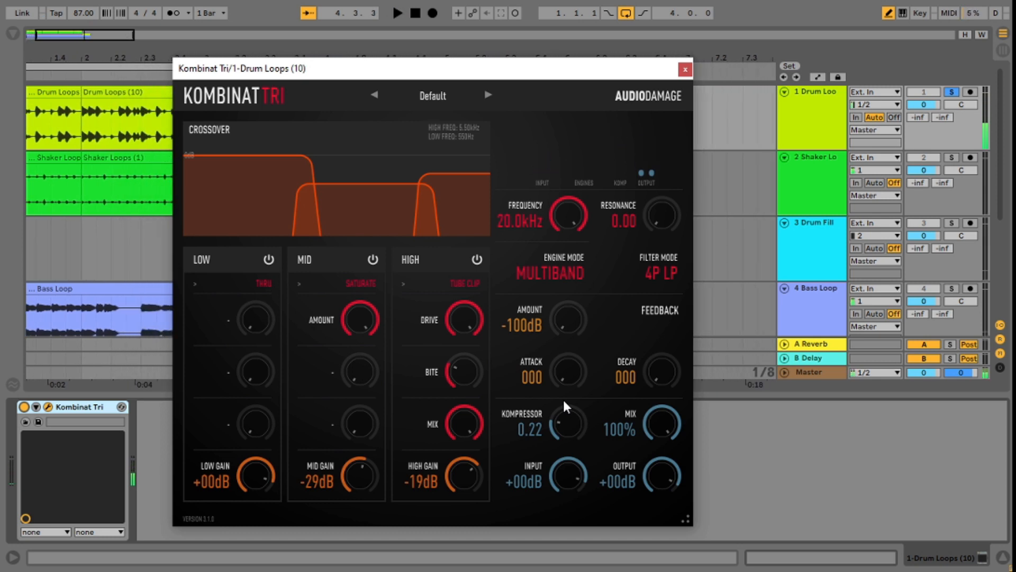
pyautogui.moveTo(385, 490)
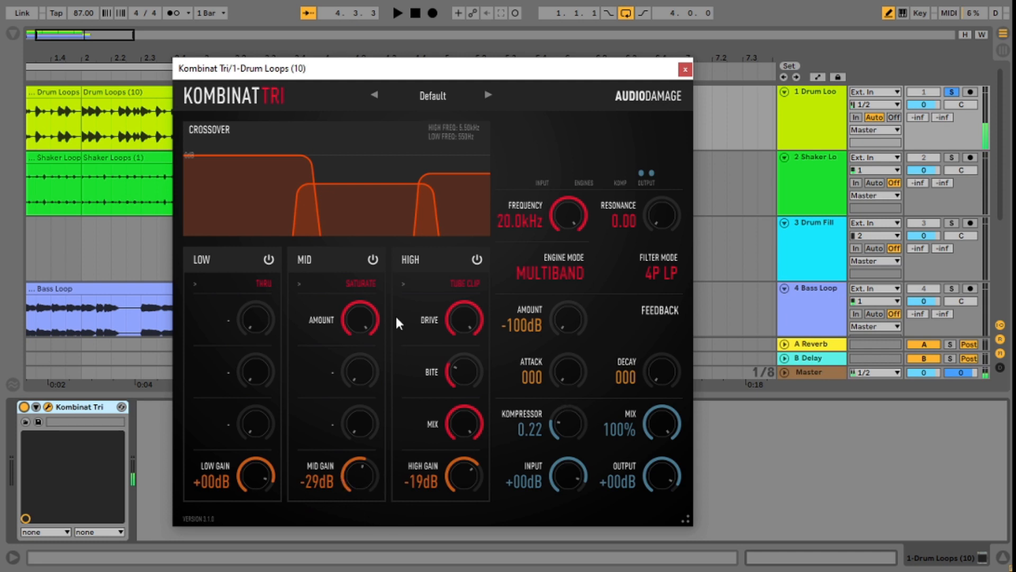
pyautogui.moveTo(378, 309)
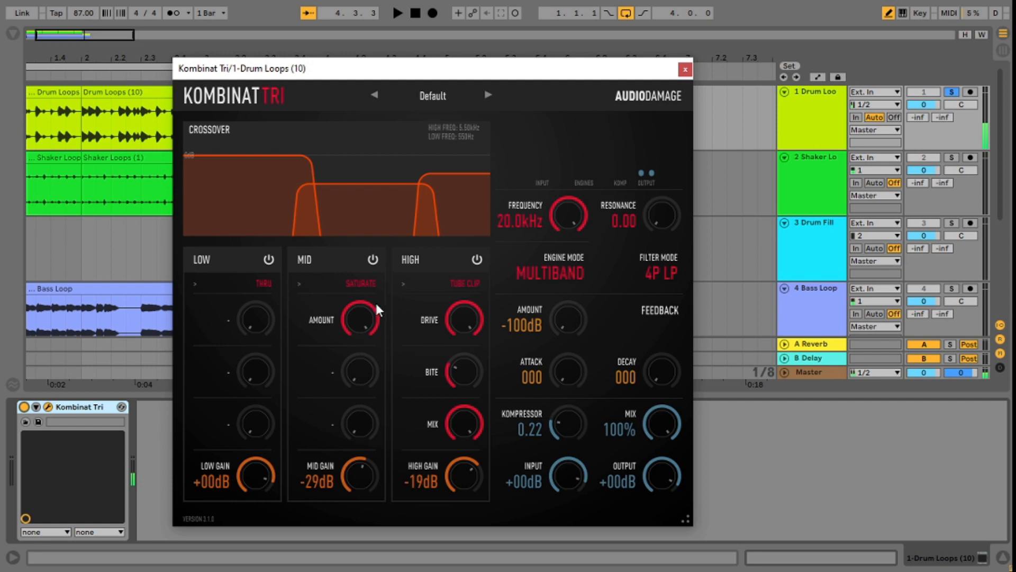
pyautogui.moveTo(330, 335)
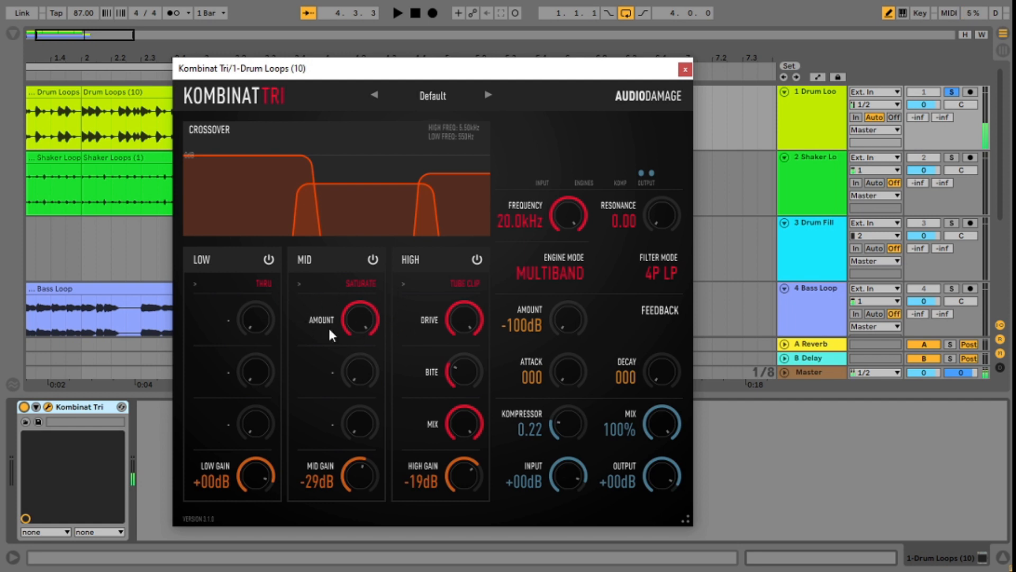
pyautogui.moveTo(365, 313)
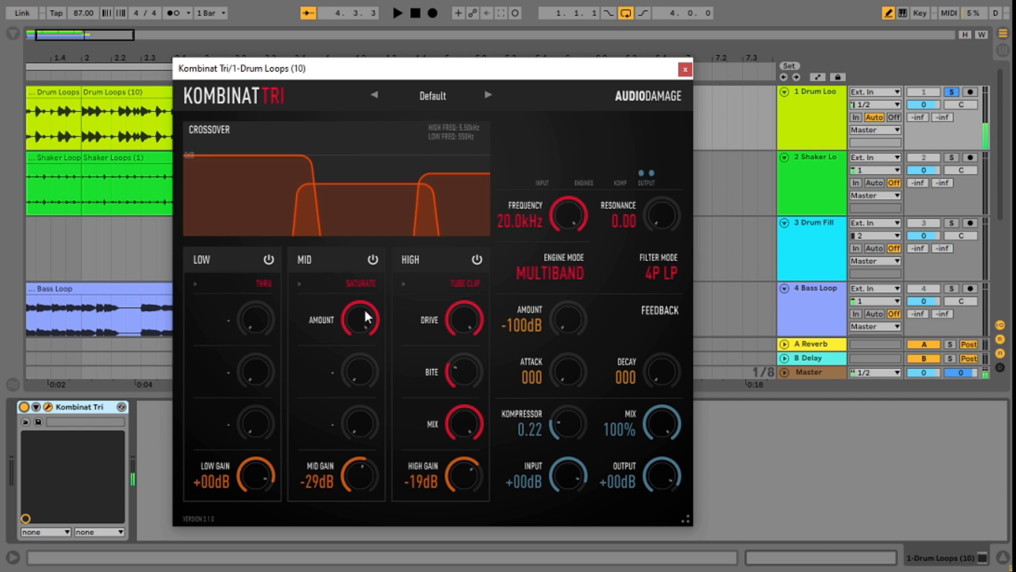
pyautogui.moveTo(355, 502)
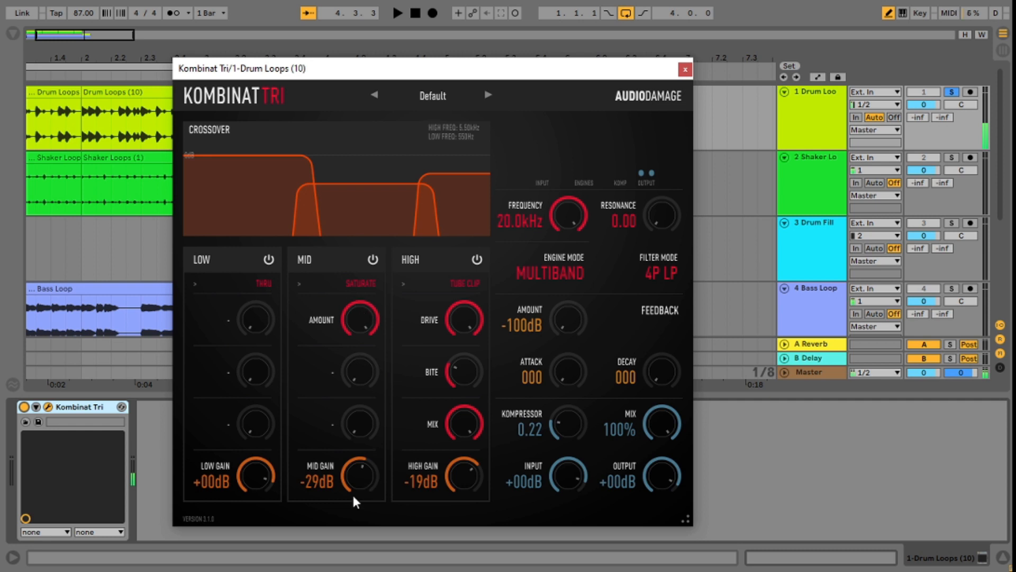
pyautogui.moveTo(369, 482)
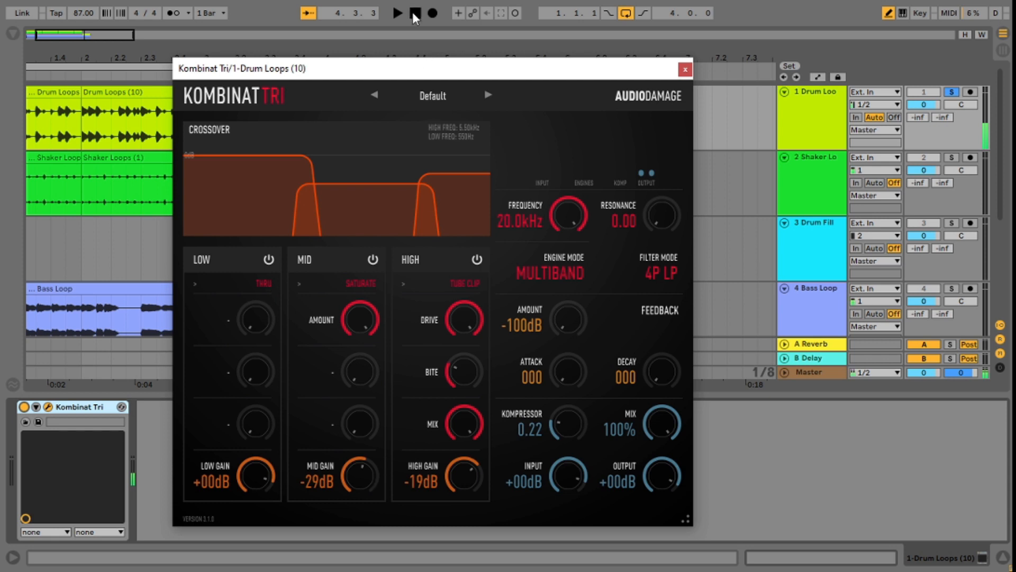
# Step: Stop playback and bring up the Shaker Loops track's Kombinat Tri window
pyautogui.click(414, 13)
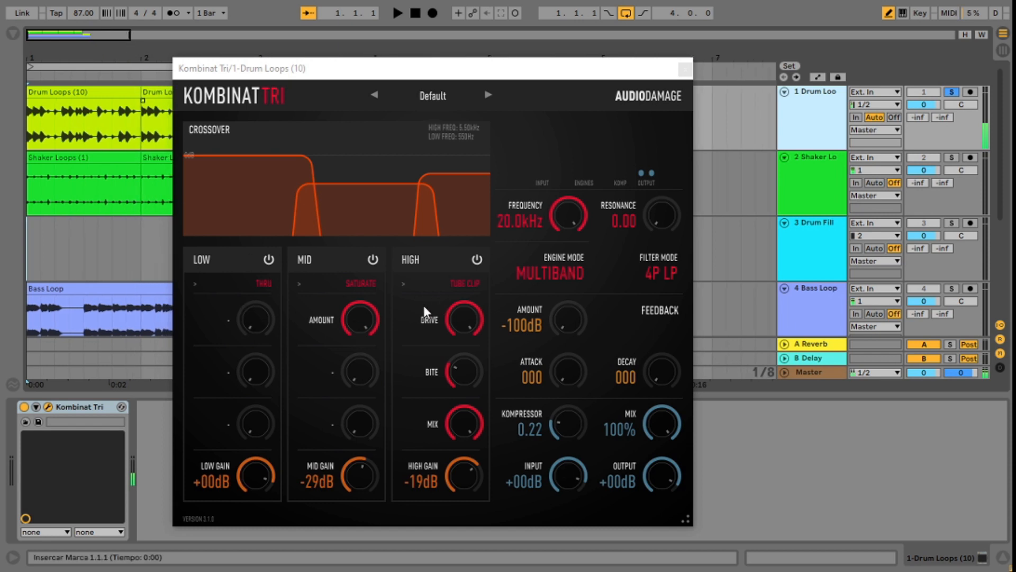
pyautogui.click(397, 13)
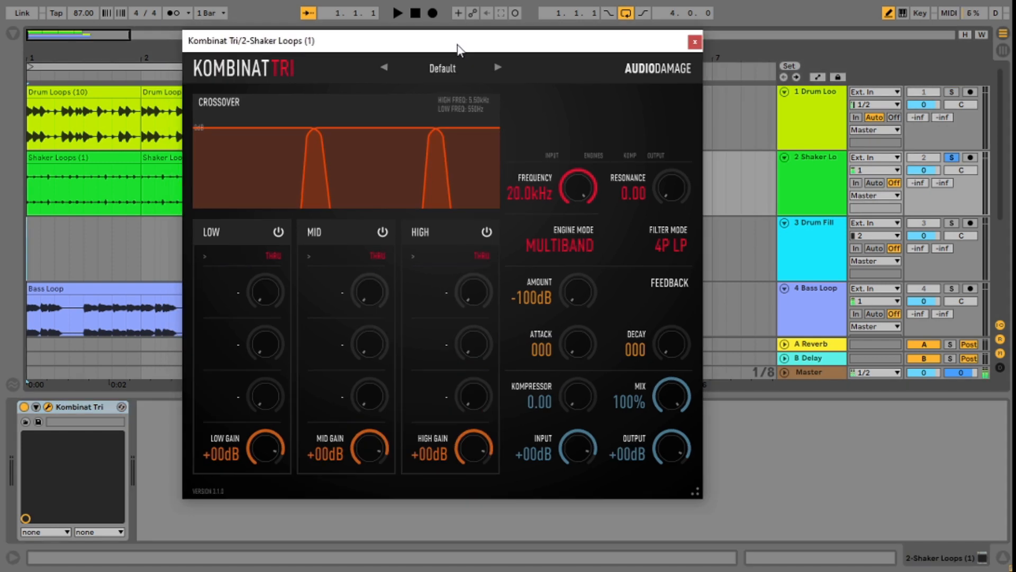
pyautogui.moveTo(396, 141)
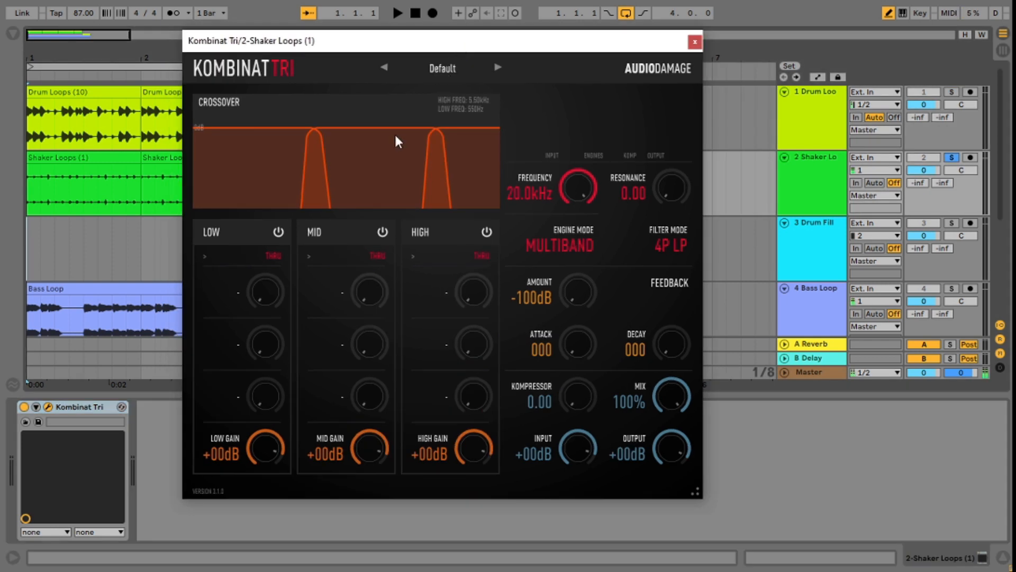
# Step: Turn off the Shaker Loops low band with its power button
pyautogui.click(398, 13)
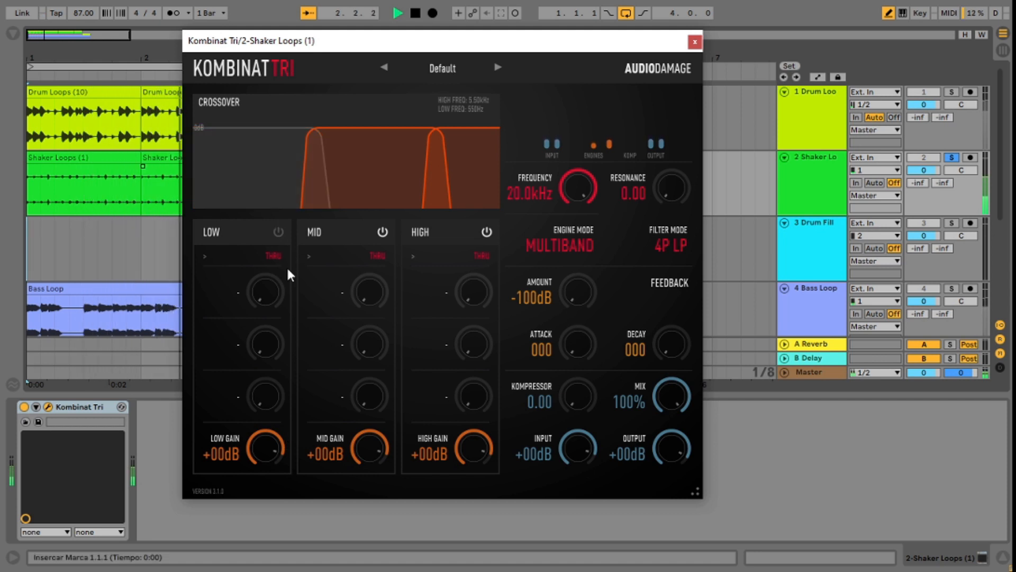
pyautogui.moveTo(252, 343)
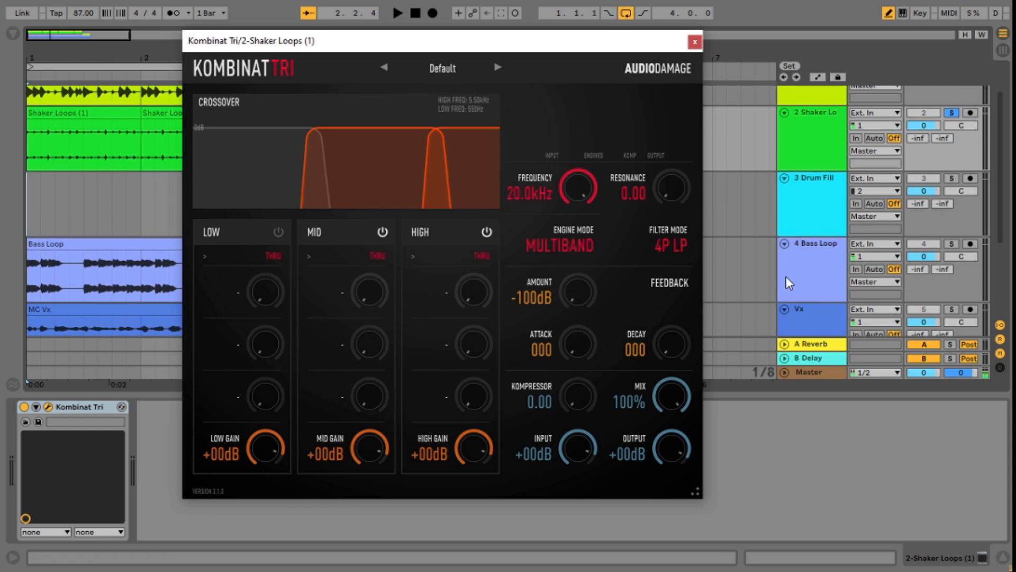
pyautogui.moveTo(803, 277)
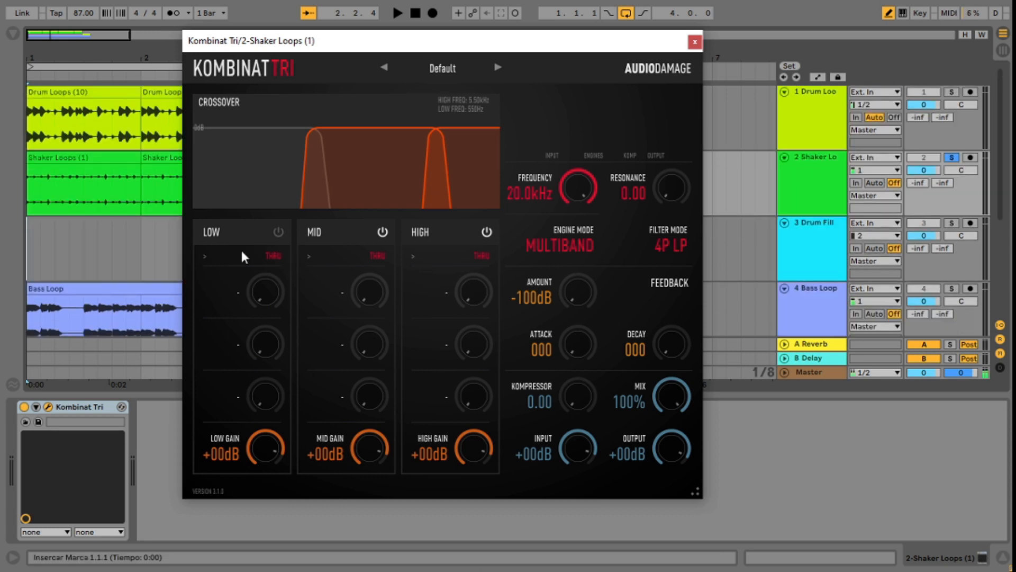
pyautogui.moveTo(397, 279)
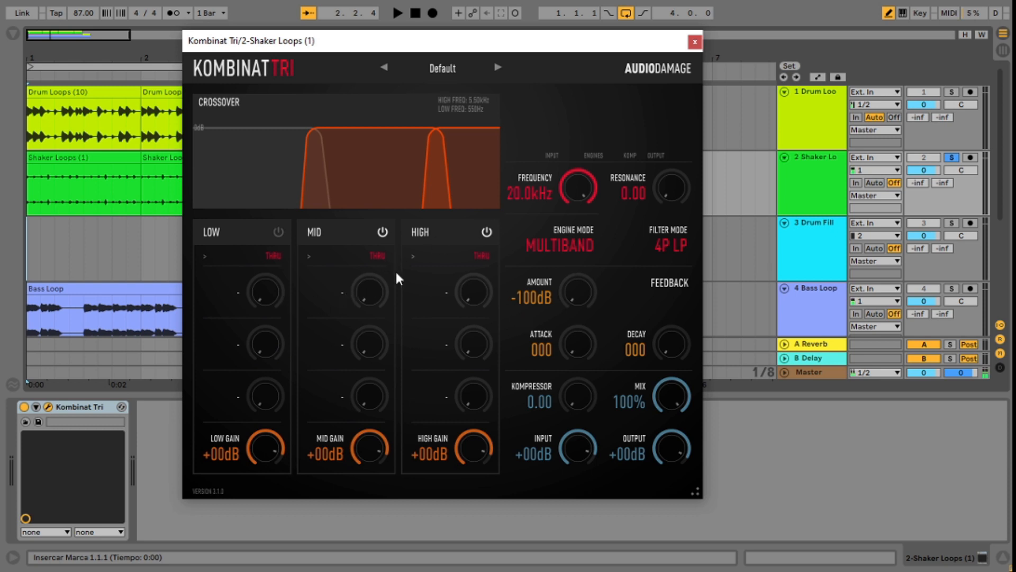
pyautogui.moveTo(389, 260)
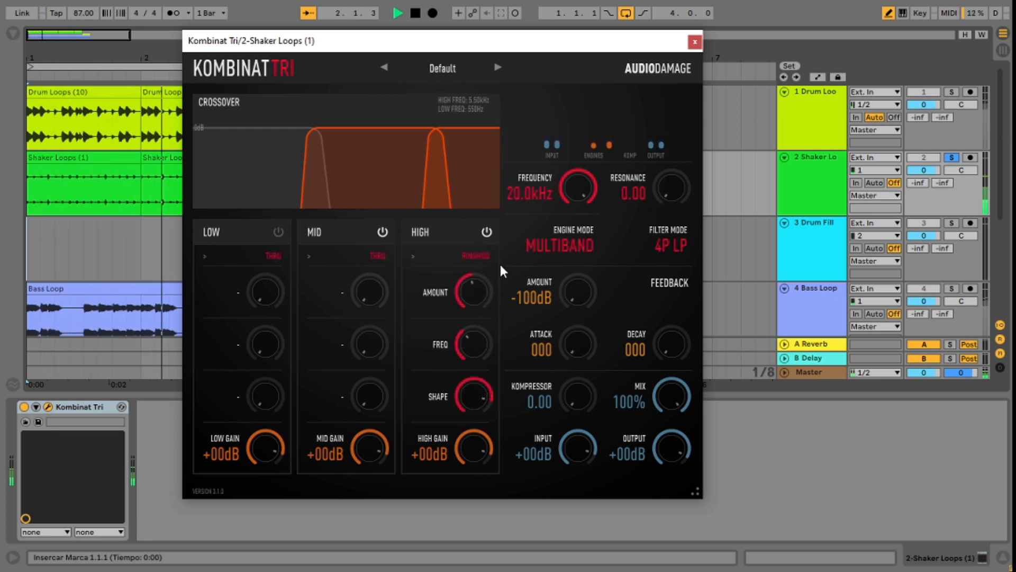
# Step: Try Rectify on the high band, then switch it to Saturate and set its amount
pyautogui.moveTo(476, 451); pyautogui.dragTo(476, 431)
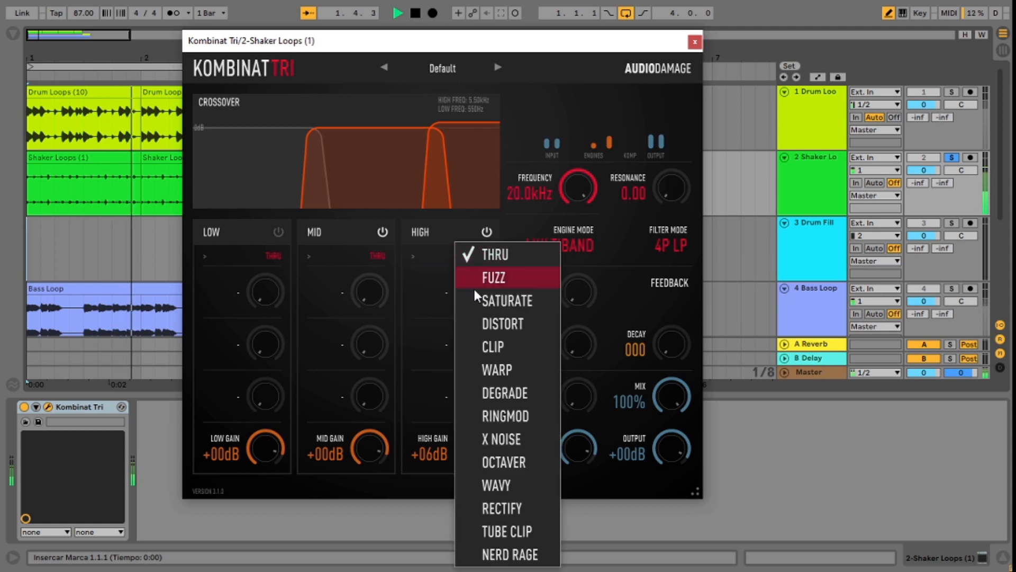
pyautogui.click(501, 508)
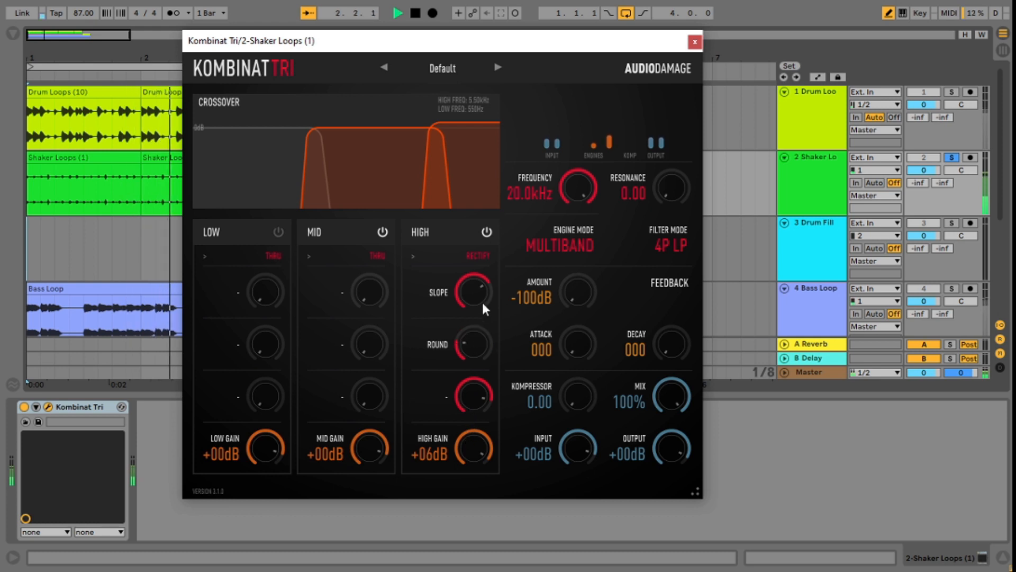
pyautogui.click(477, 255)
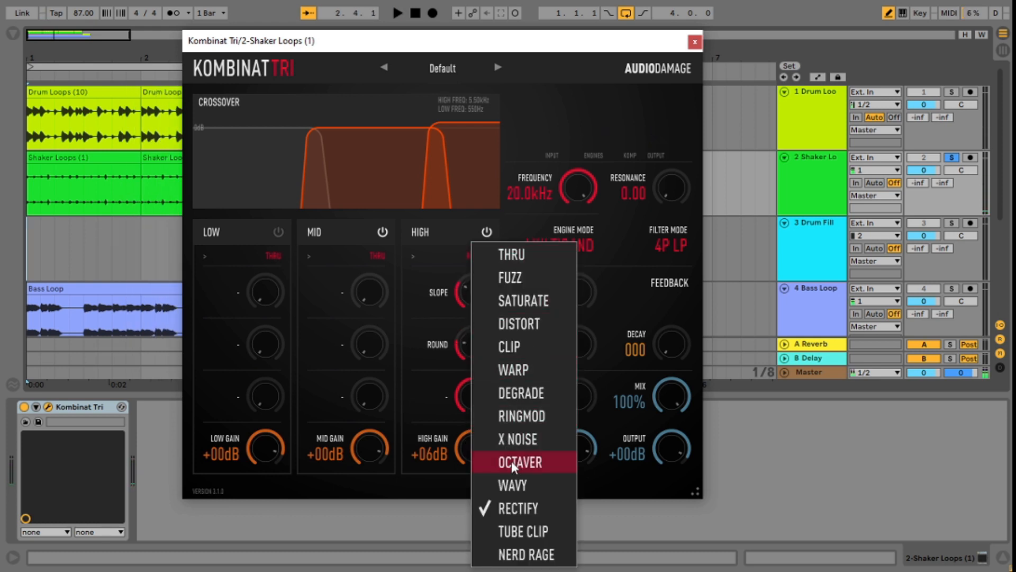
pyautogui.moveTo(519, 324)
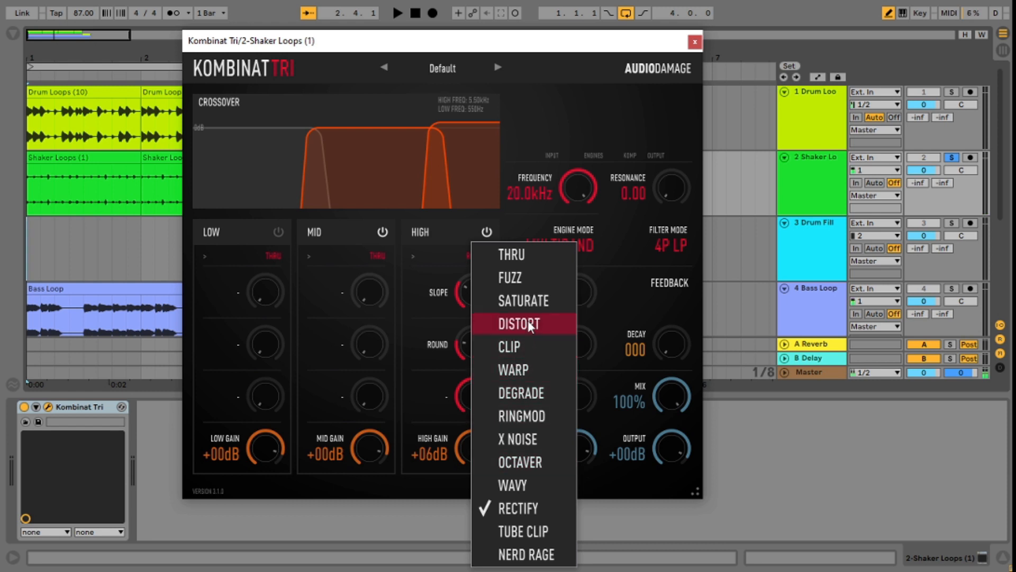
pyautogui.moveTo(540, 369)
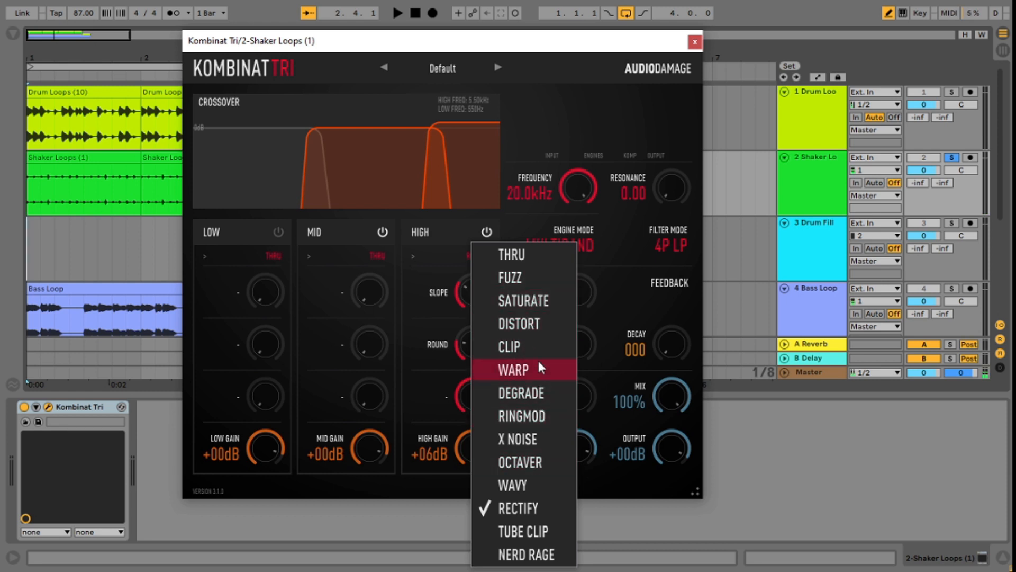
pyautogui.click(522, 300)
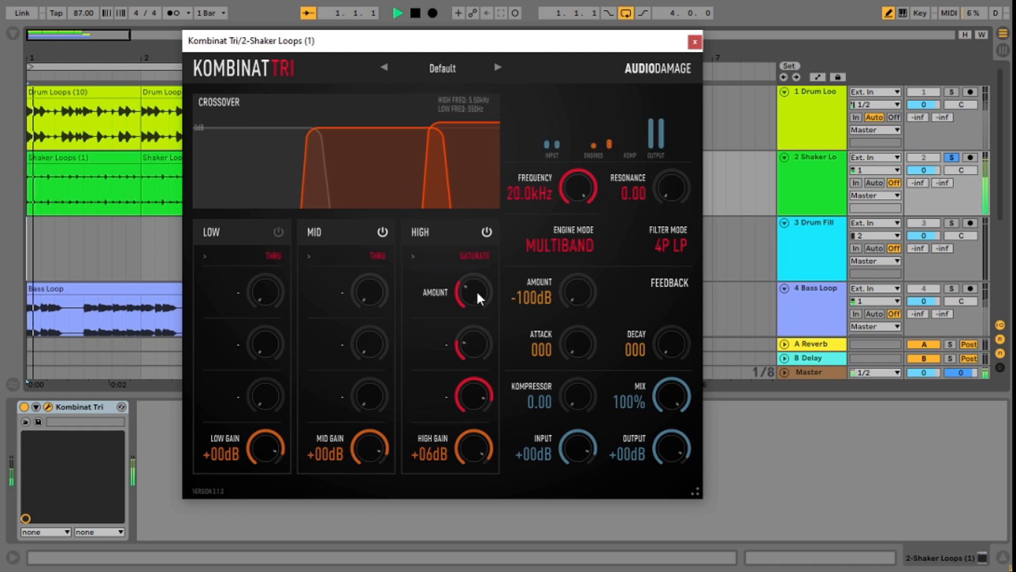
pyautogui.moveTo(450, 449); pyautogui.dragTo(450, 492)
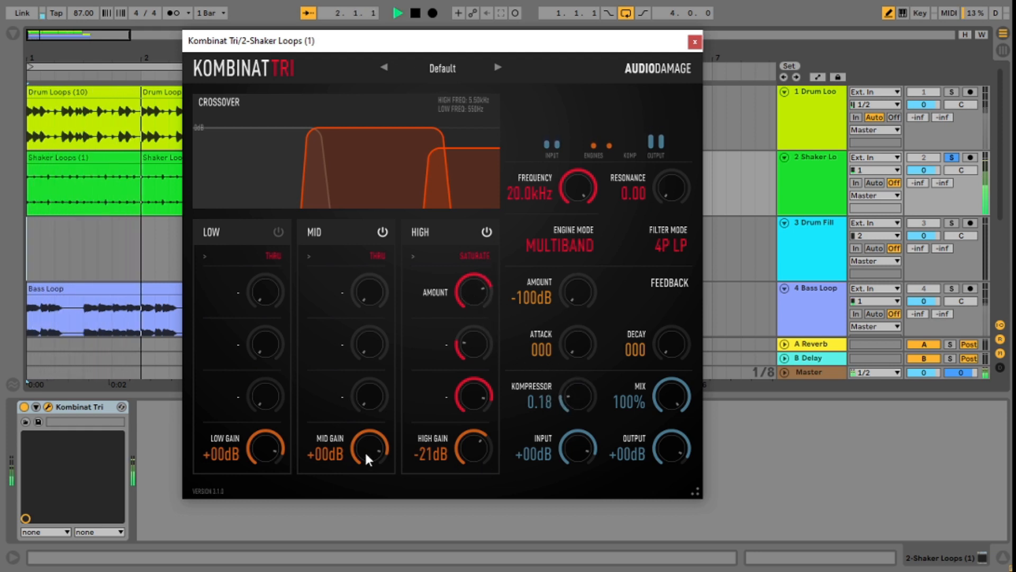
# Step: Lower the mid band gain to -6 dB and the output to -10 dB
pyautogui.moveTo(367, 447); pyautogui.dragTo(367, 467)
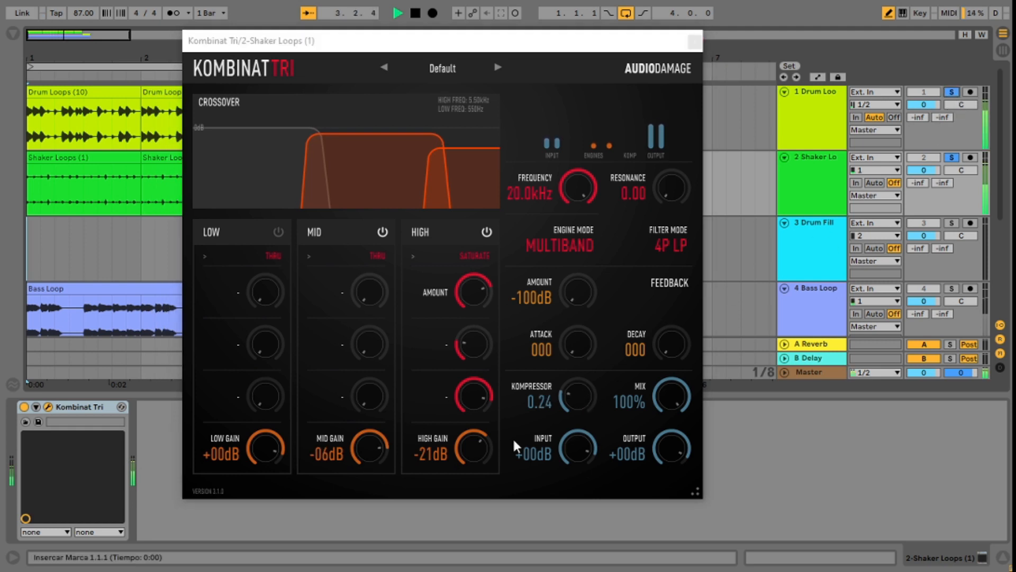
pyautogui.moveTo(672, 448); pyautogui.dragTo(672, 462)
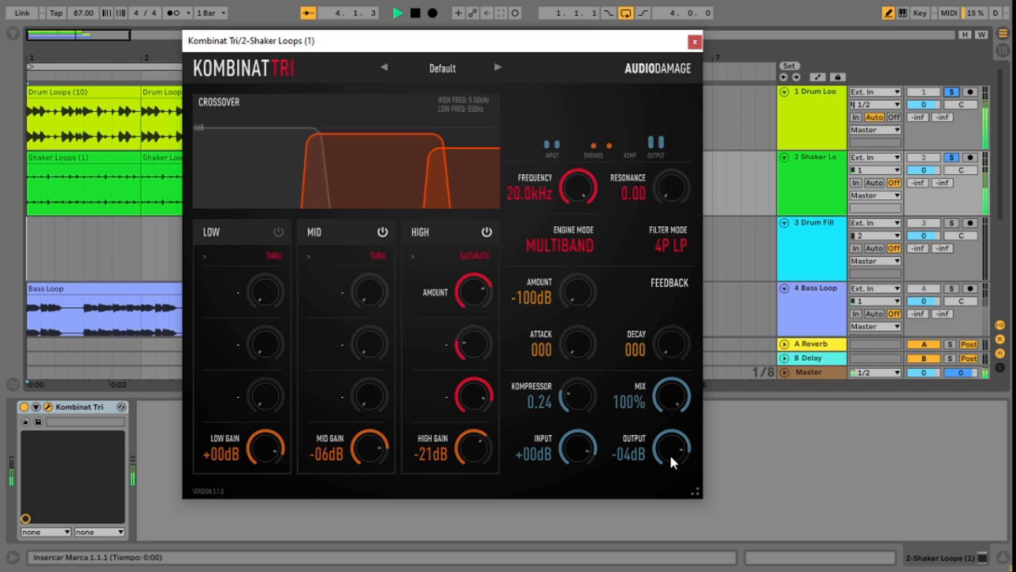
pyautogui.moveTo(672, 447); pyautogui.dragTo(673, 460)
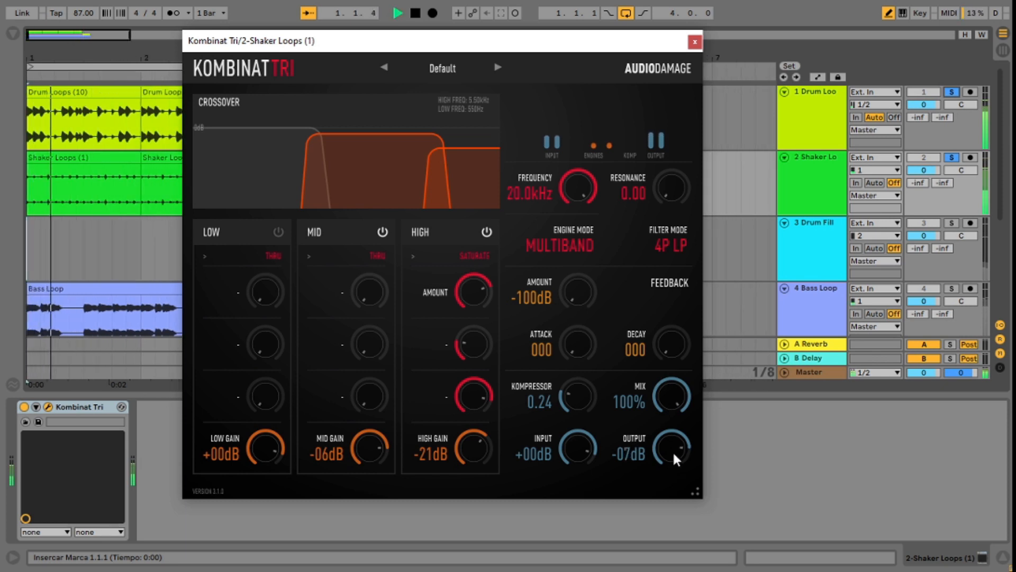
pyautogui.moveTo(672, 447); pyautogui.dragTo(673, 460)
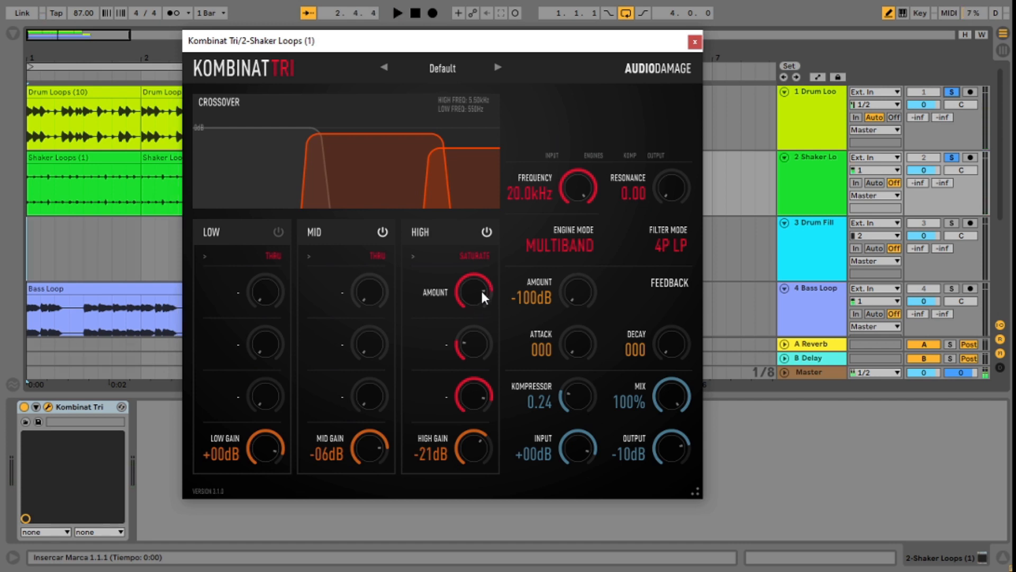
pyautogui.moveTo(830, 181)
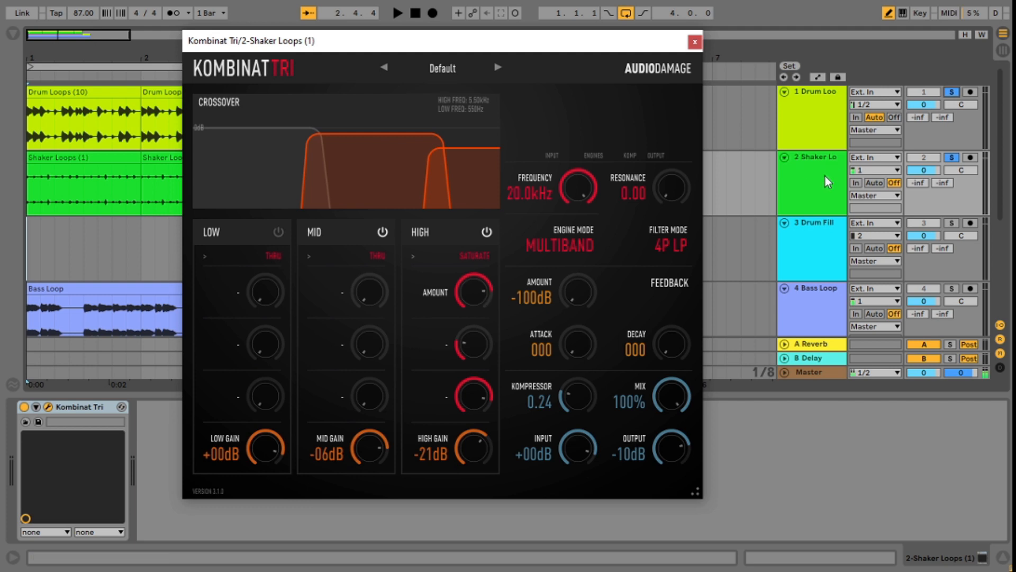
# Step: Sweep the shaker compressor amount between roughly 0.25 and 0.71
pyautogui.click(398, 12)
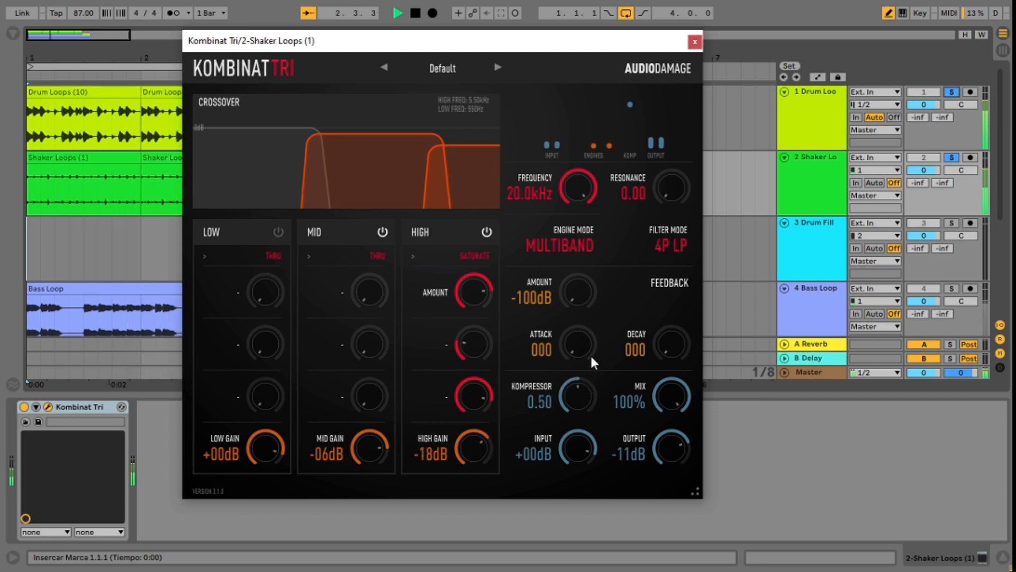
pyautogui.moveTo(576, 395); pyautogui.dragTo(585, 404)
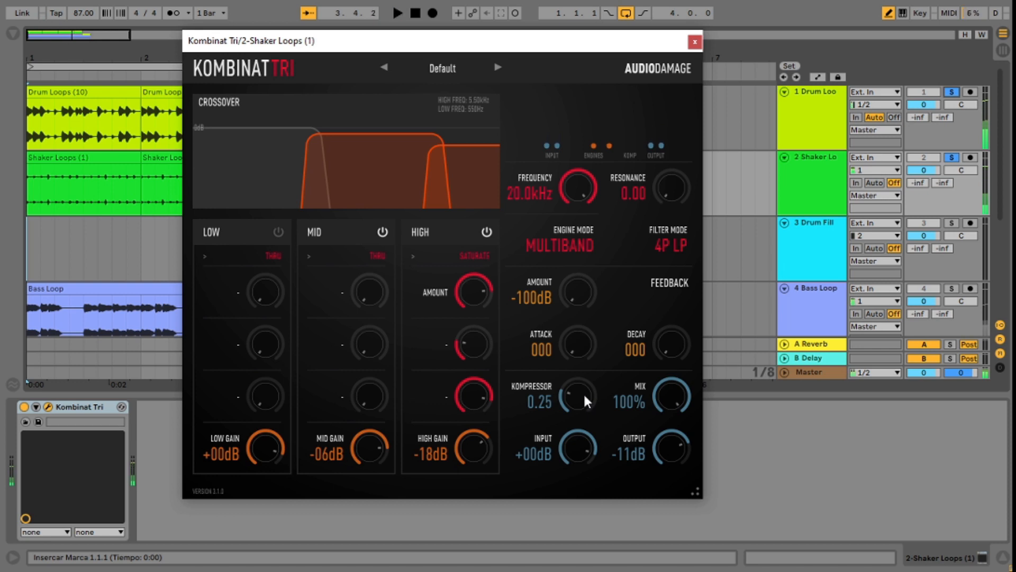
pyautogui.moveTo(575, 396); pyautogui.dragTo(574, 363)
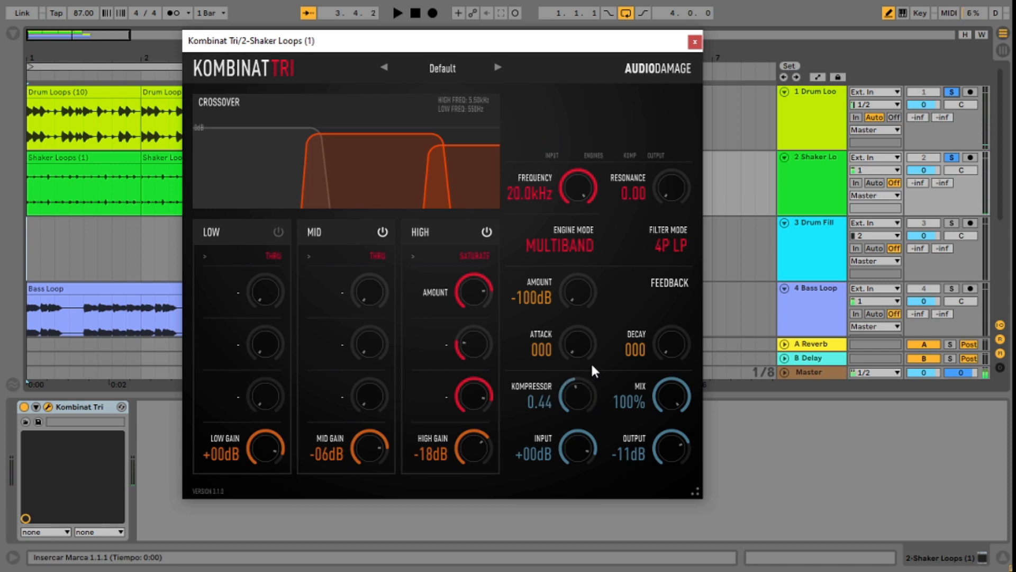
pyautogui.moveTo(569, 396); pyautogui.dragTo(569, 401)
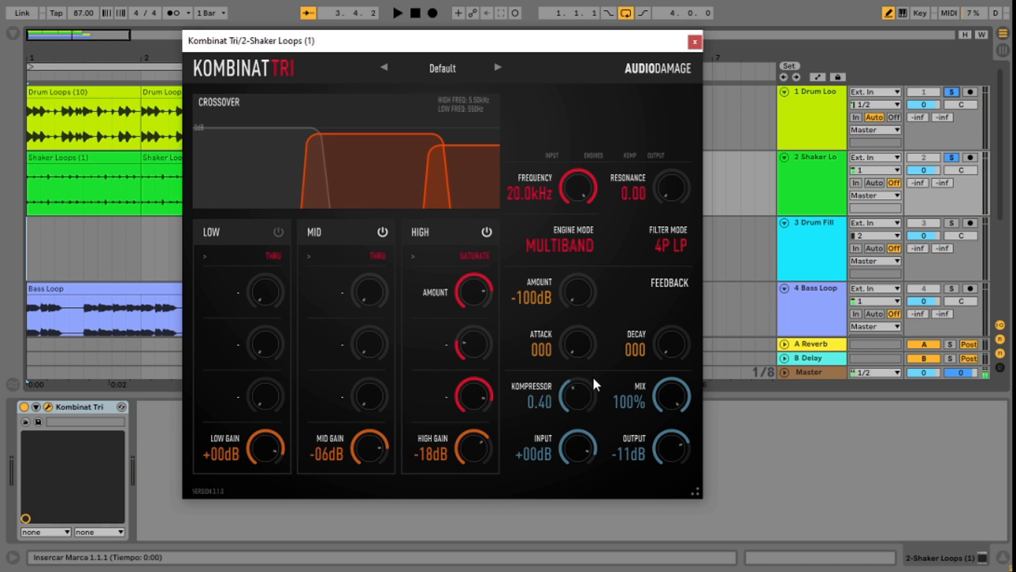
pyautogui.moveTo(573, 395); pyautogui.dragTo(582, 405)
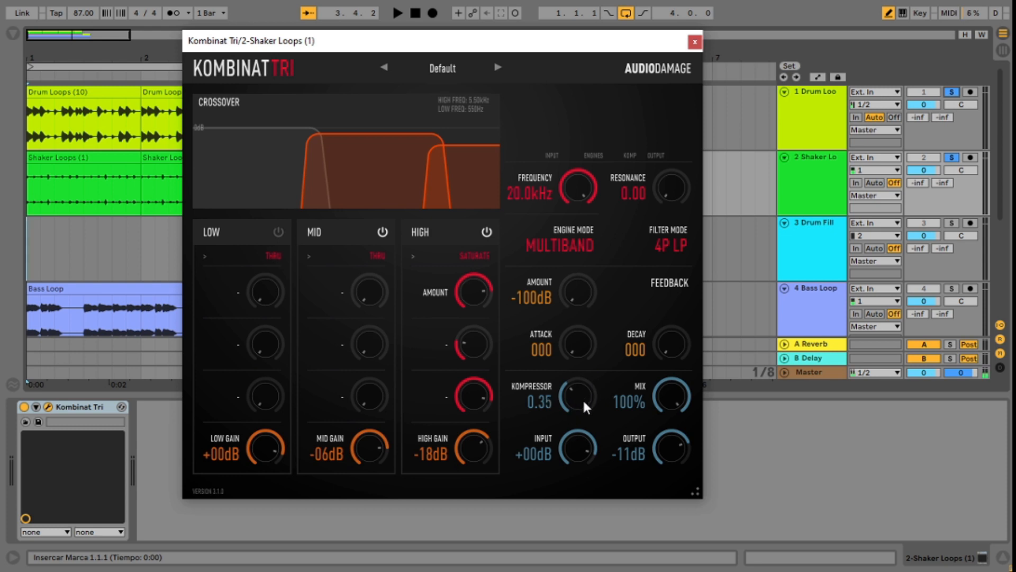
pyautogui.moveTo(576, 396); pyautogui.dragTo(575, 408)
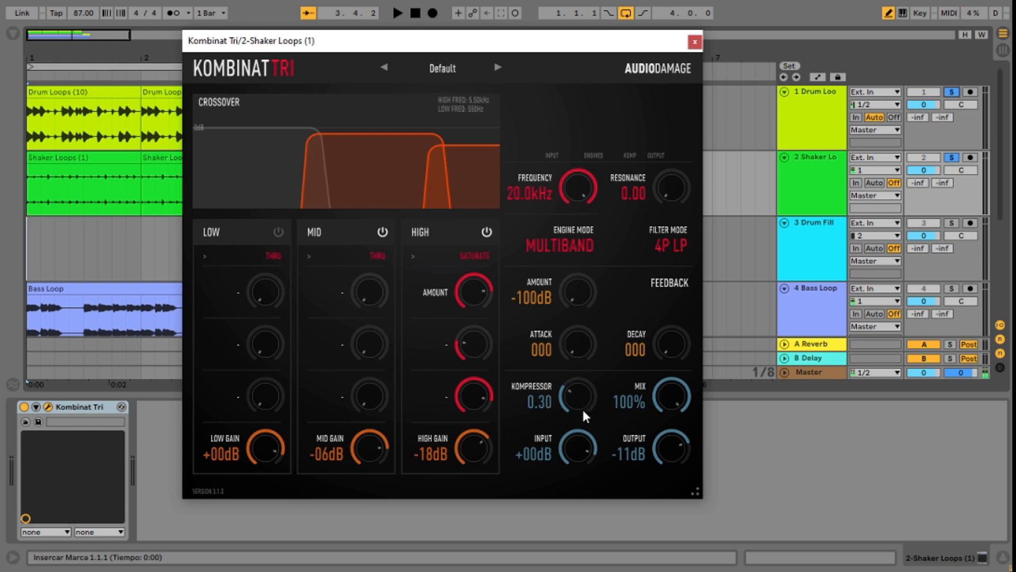
pyautogui.moveTo(576, 396); pyautogui.dragTo(575, 405)
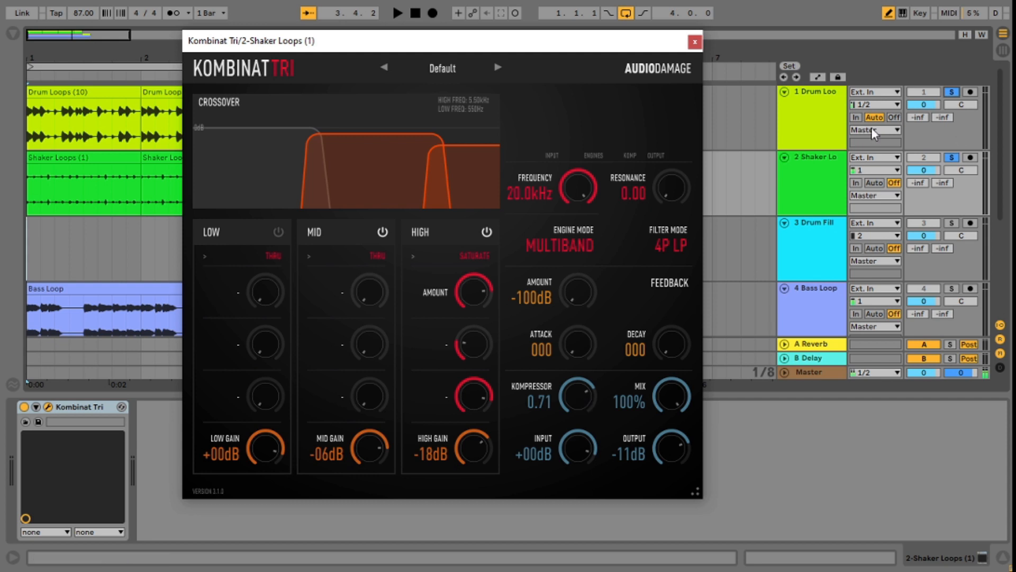
# Step: Push compression to maximum, then settle it back at about 0.28
pyautogui.moveTo(559, 396); pyautogui.dragTo(588, 338)
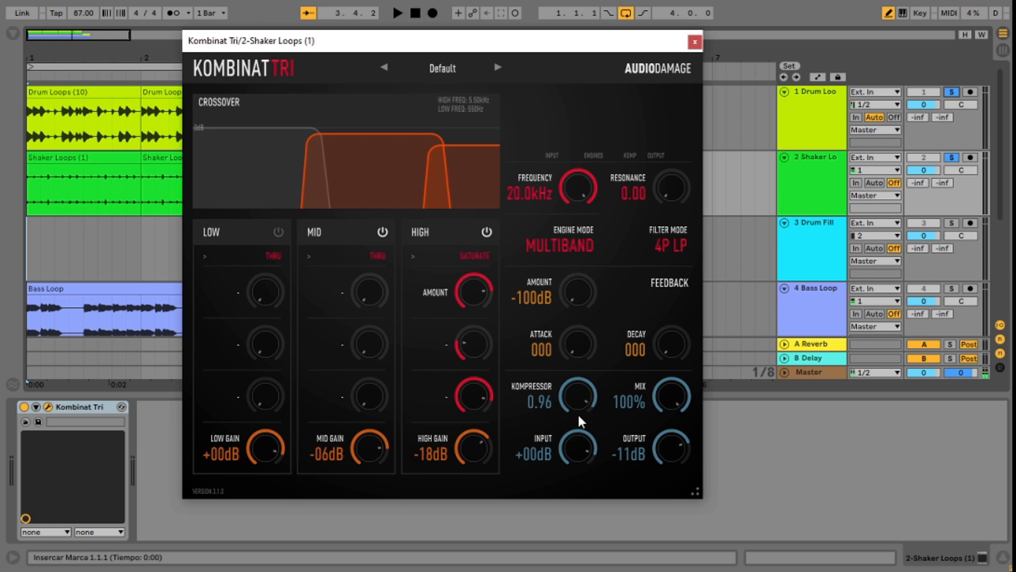
pyautogui.moveTo(577, 395); pyautogui.dragTo(577, 428)
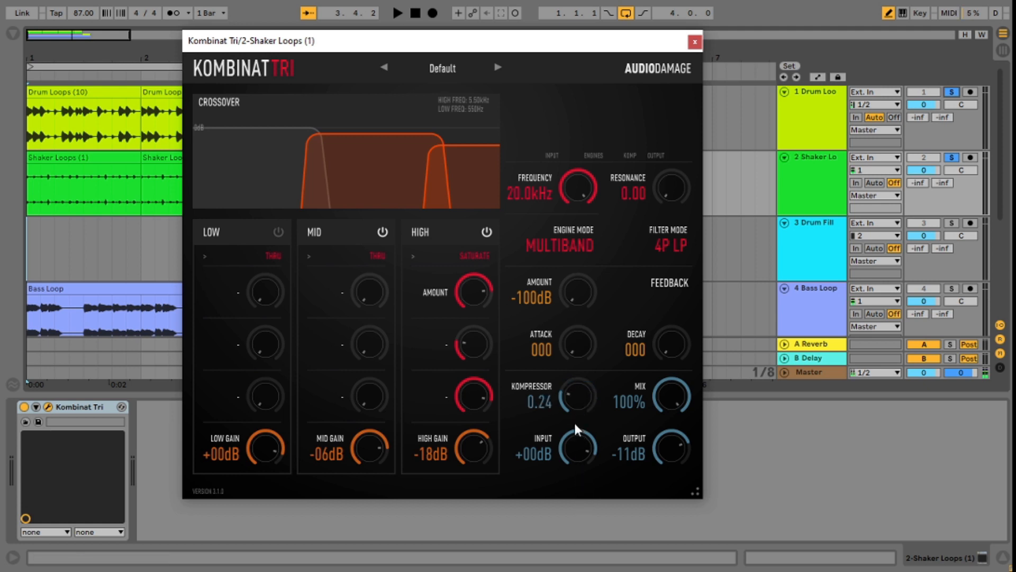
pyautogui.moveTo(575, 397); pyautogui.dragTo(580, 405)
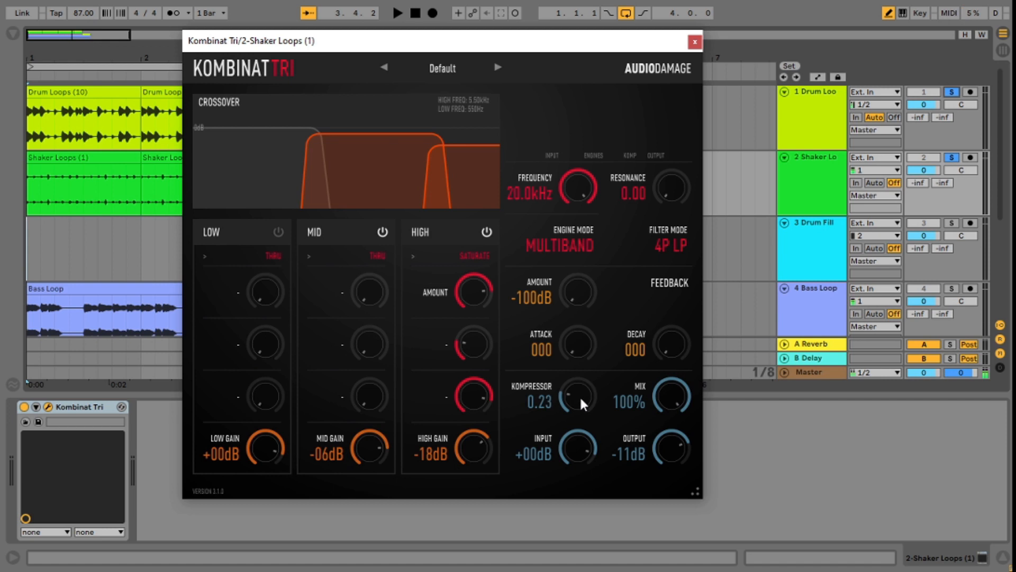
pyautogui.moveTo(575, 396); pyautogui.dragTo(583, 413)
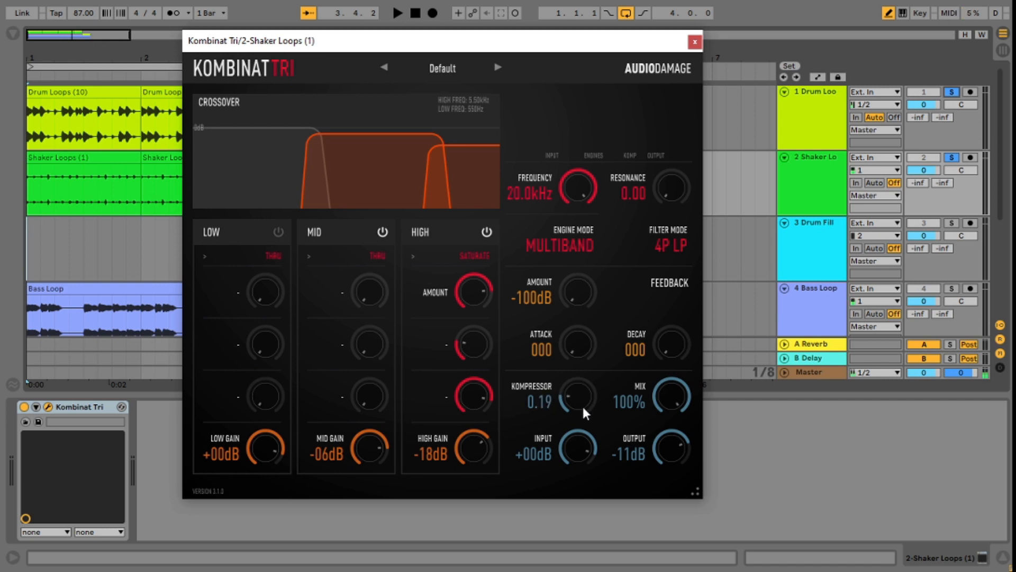
pyautogui.moveTo(575, 397); pyautogui.dragTo(575, 389)
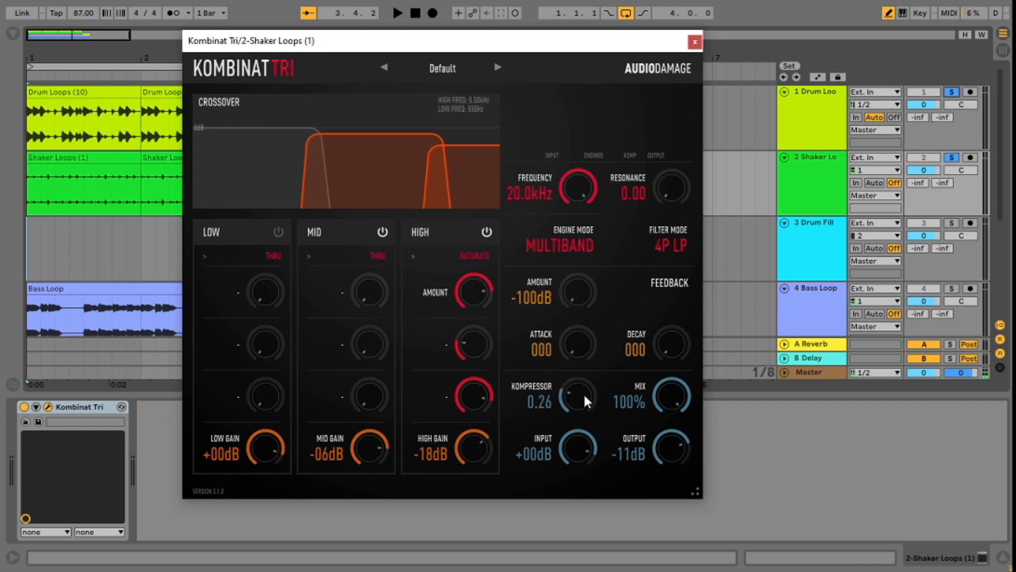
pyautogui.moveTo(576, 395); pyautogui.dragTo(576, 404)
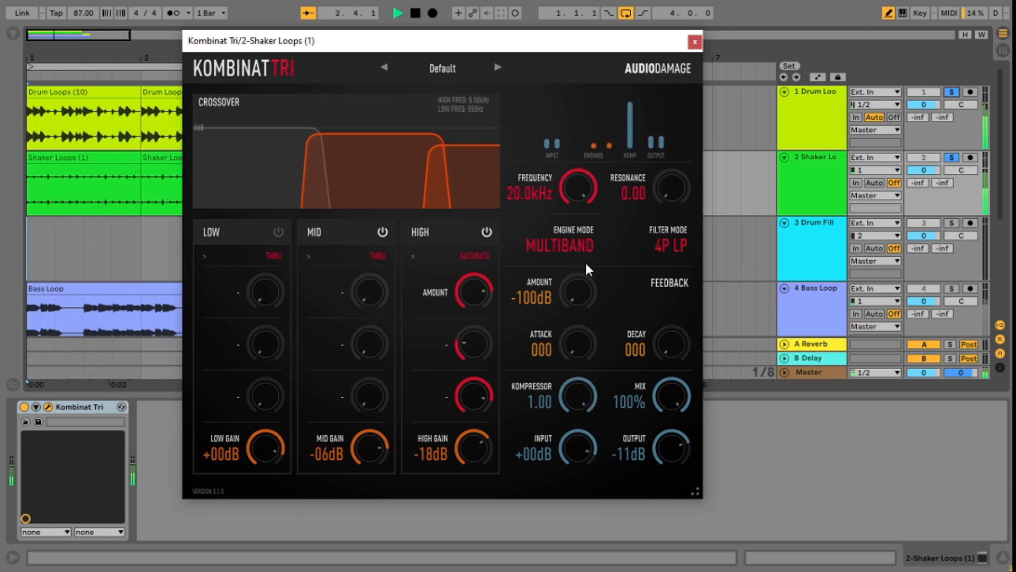
pyautogui.moveTo(577, 395); pyautogui.dragTo(586, 402)
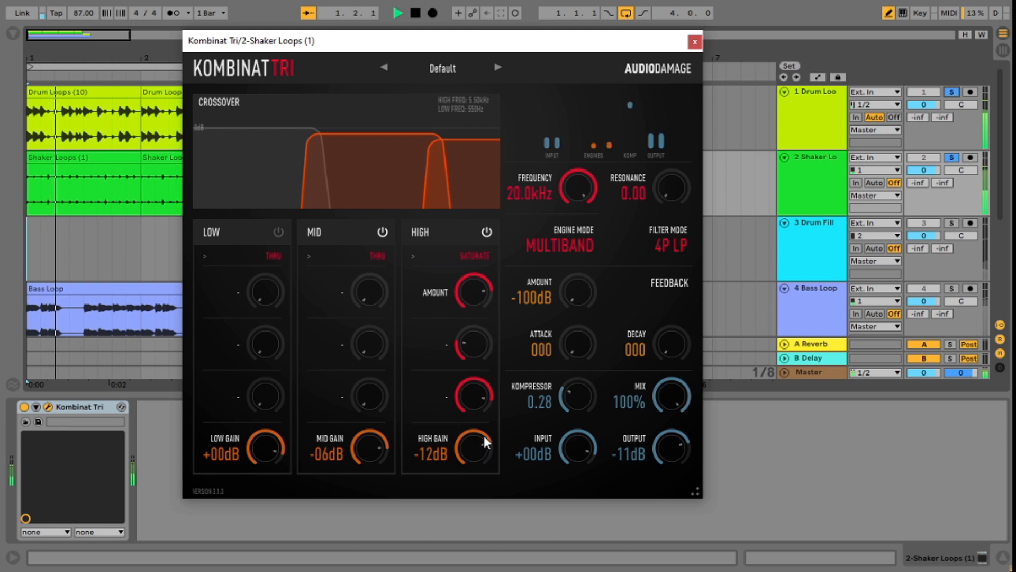
# Step: Set shaker high gain to -22 dB, tweak the mid warp frequency, and unsolo the track
pyautogui.moveTo(473, 448); pyautogui.dragTo(473, 473)
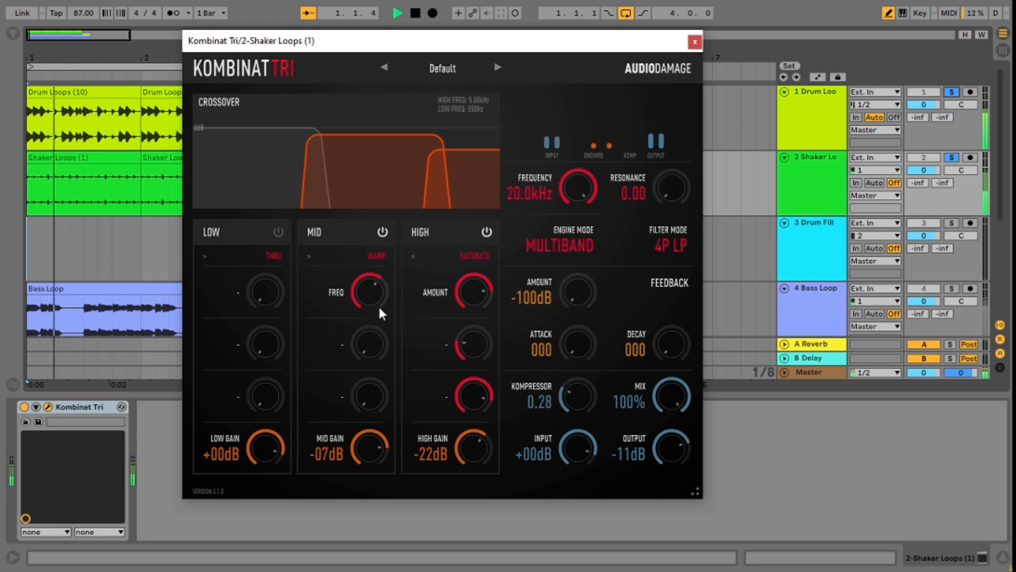
pyautogui.moveTo(374, 447); pyautogui.dragTo(375, 454)
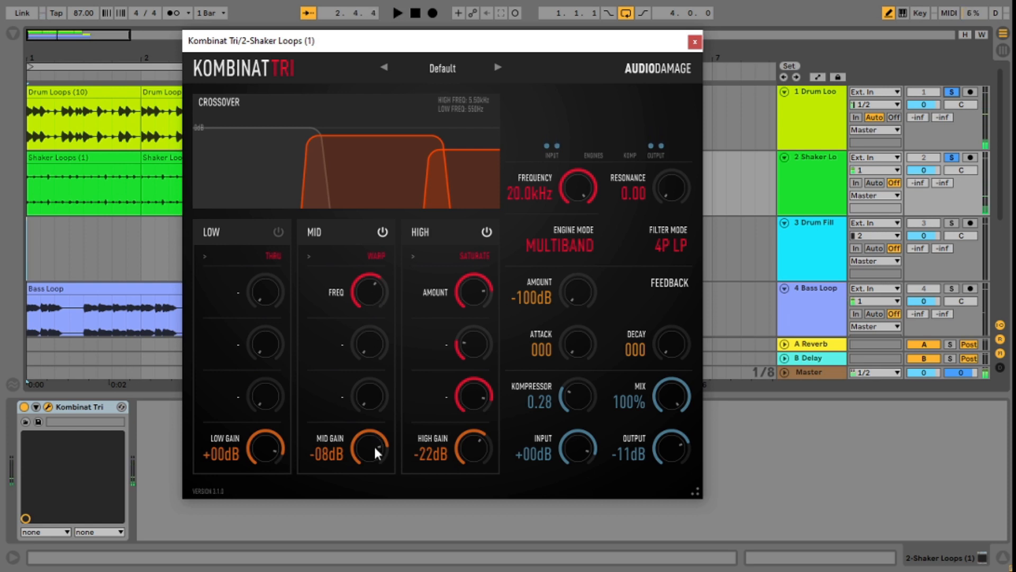
pyautogui.moveTo(373, 286)
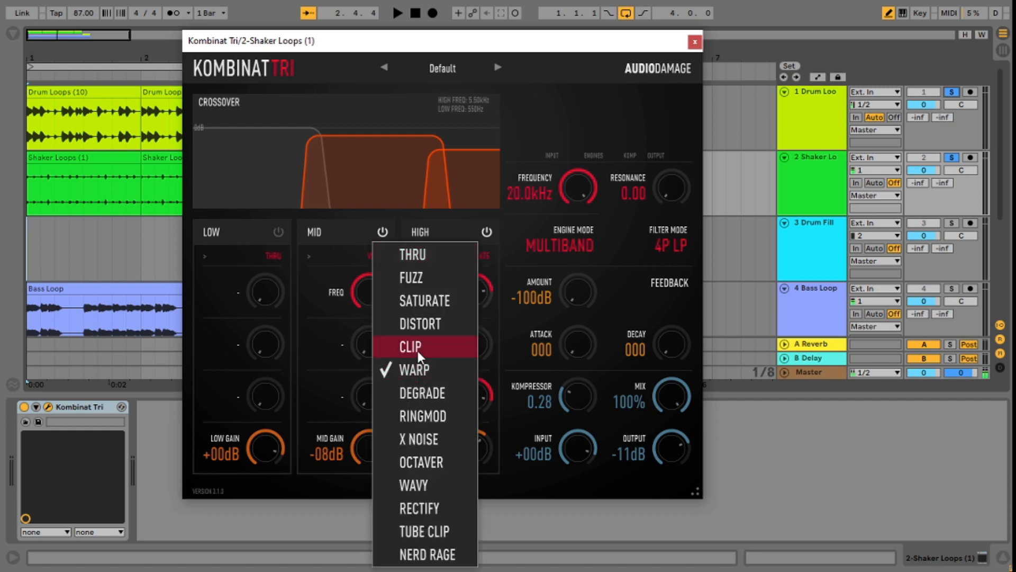
pyautogui.moveTo(427, 350)
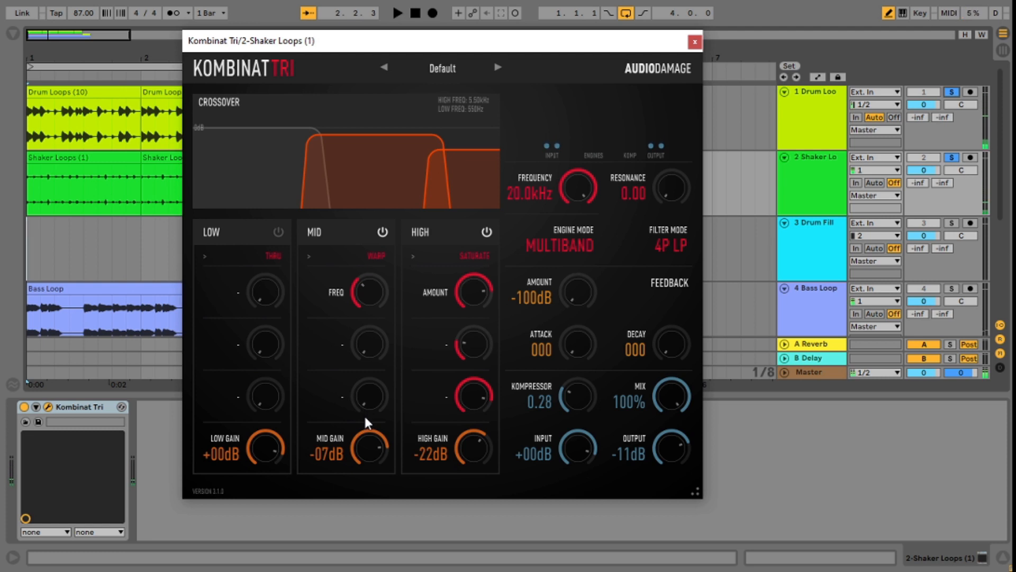
pyautogui.moveTo(381, 379)
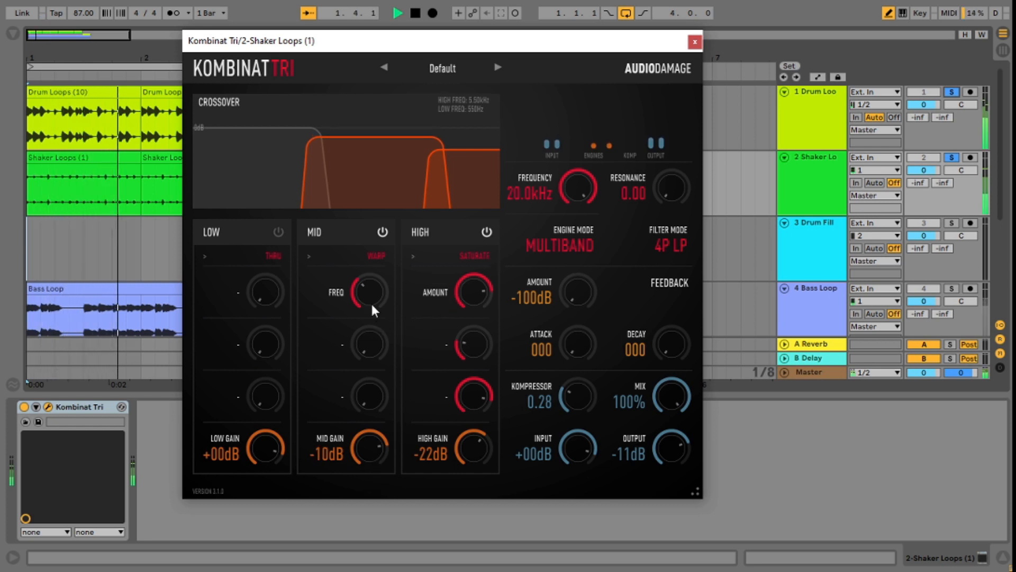
pyautogui.moveTo(378, 447); pyautogui.dragTo(378, 431)
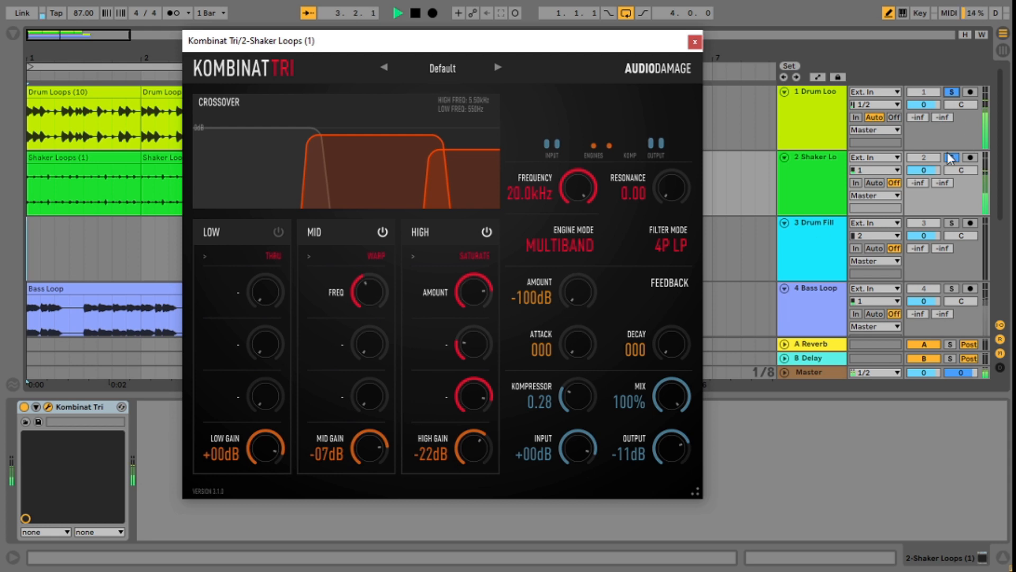
pyautogui.click(951, 91)
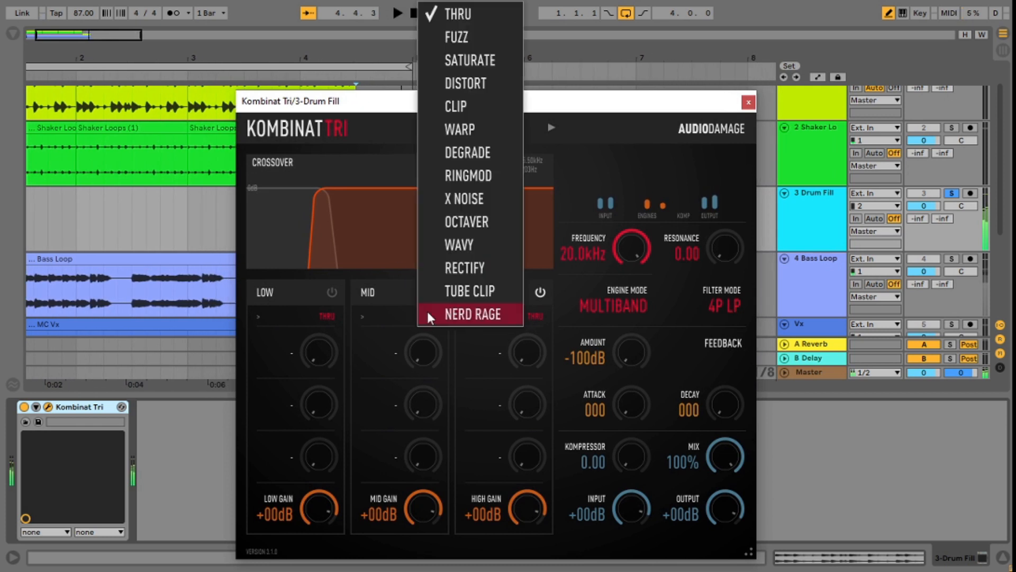
# Step: Tube-clip the Drum Fill mid band and raise the output to -10 dB
pyautogui.click(468, 290)
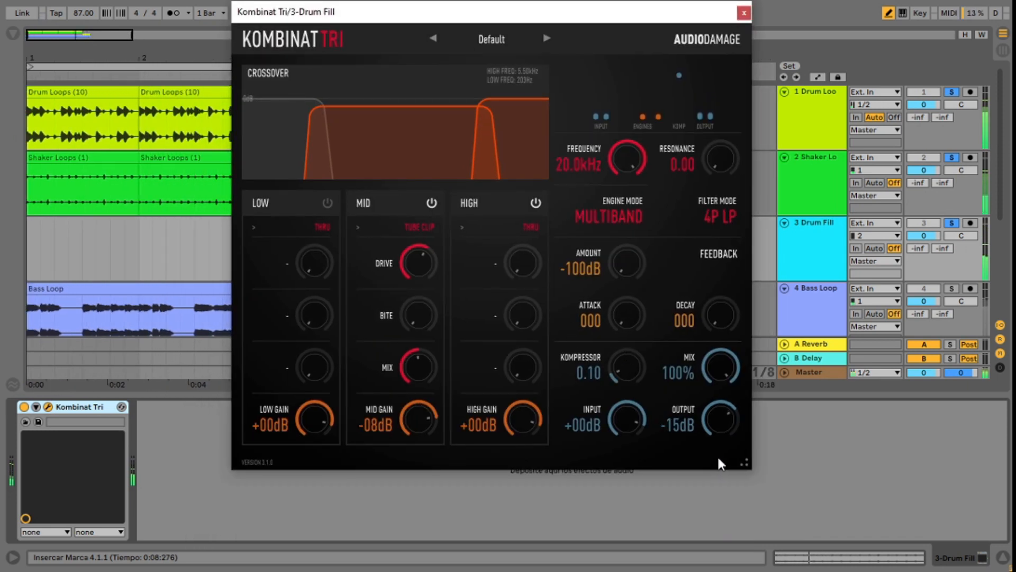
pyautogui.moveTo(720, 422); pyautogui.dragTo(721, 415)
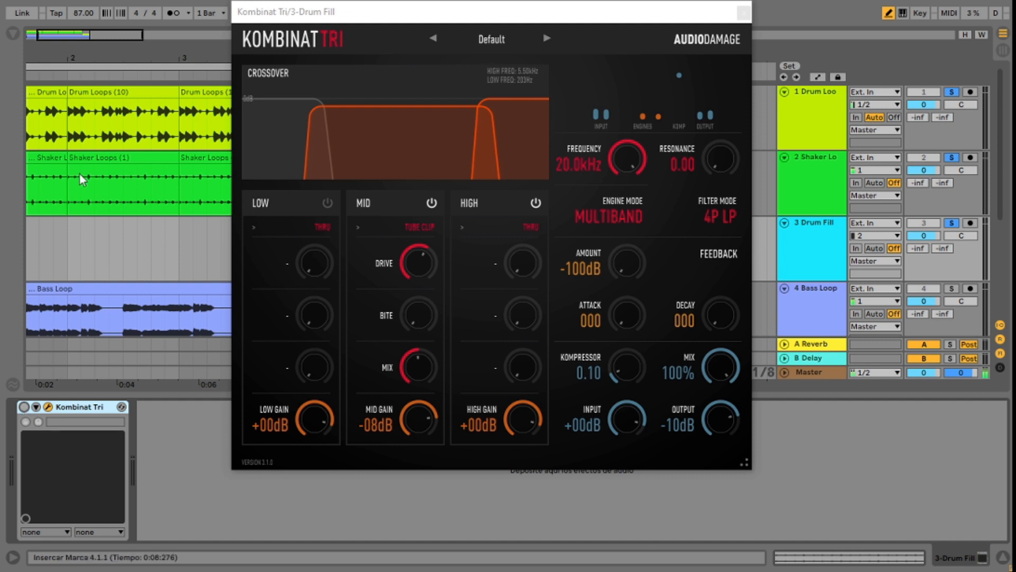
pyautogui.moveTo(445, 102)
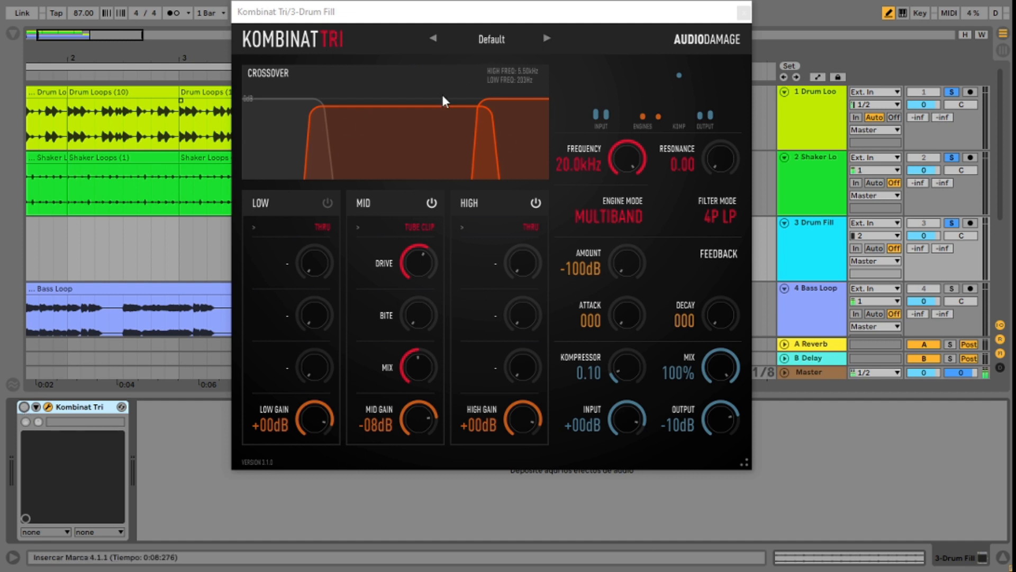
pyautogui.moveTo(432, 141)
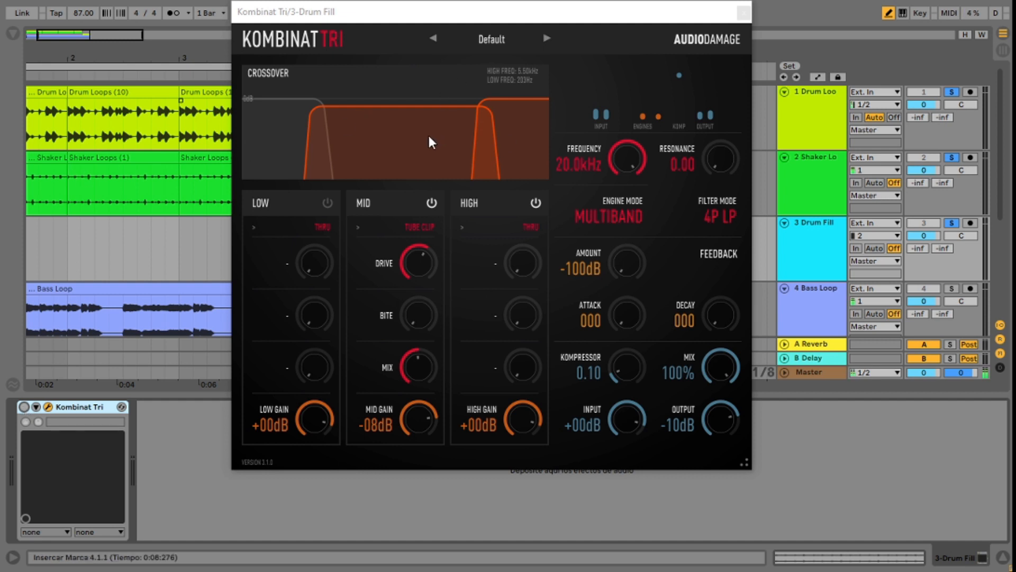
pyautogui.moveTo(465, 422)
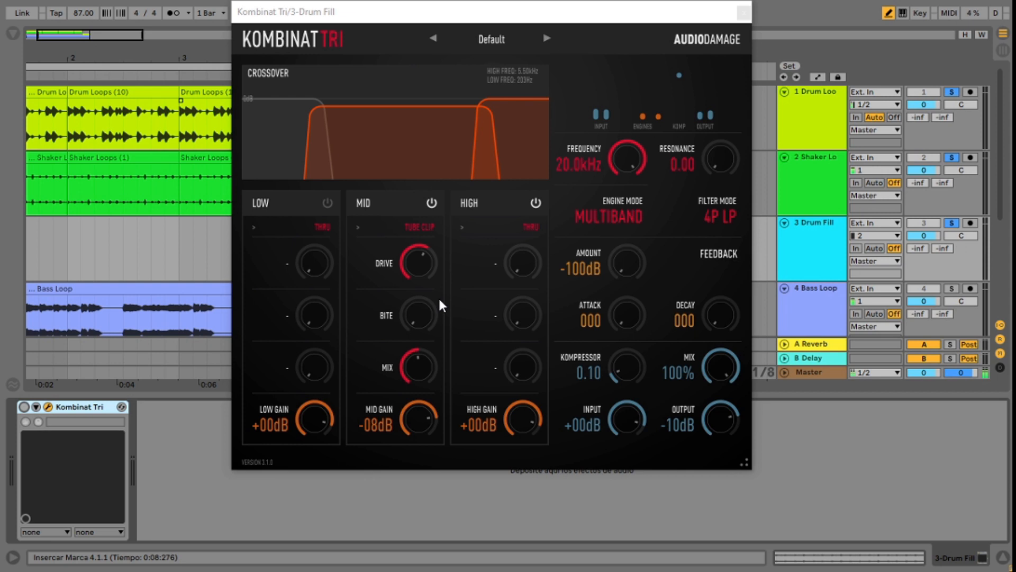
pyautogui.moveTo(432, 305)
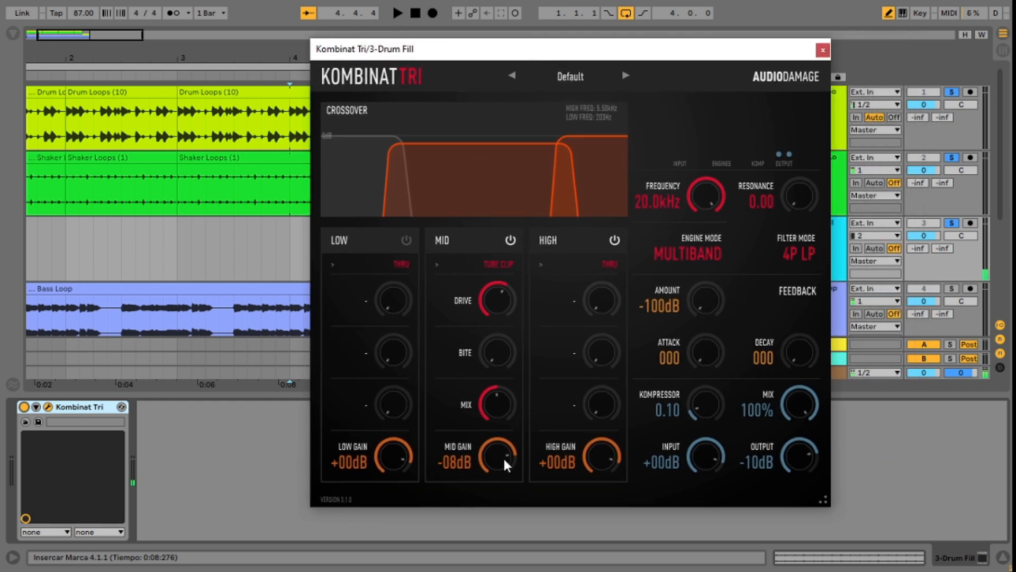
# Step: Ease Drum Fill's mid gain to -5 dB, then bring up Bass Loop's Kombinat Tri
pyautogui.moveTo(505, 454); pyautogui.dragTo(505, 447)
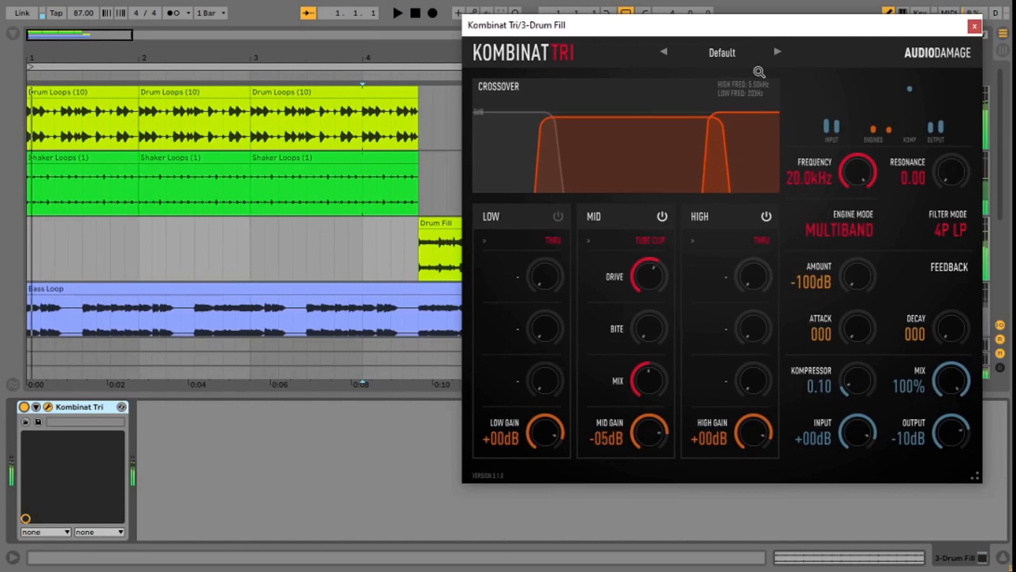
pyautogui.click(397, 13)
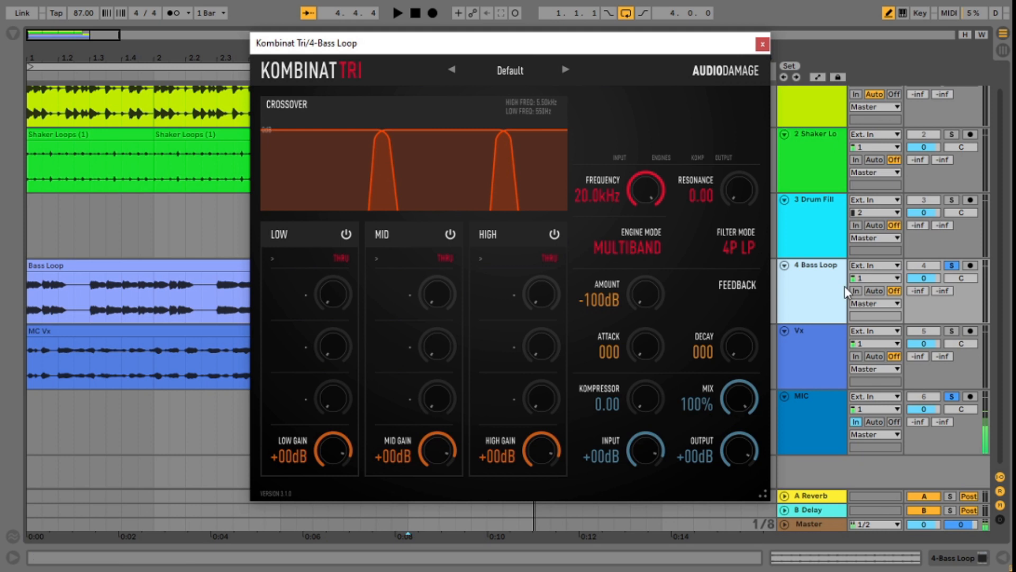
pyautogui.moveTo(831, 300)
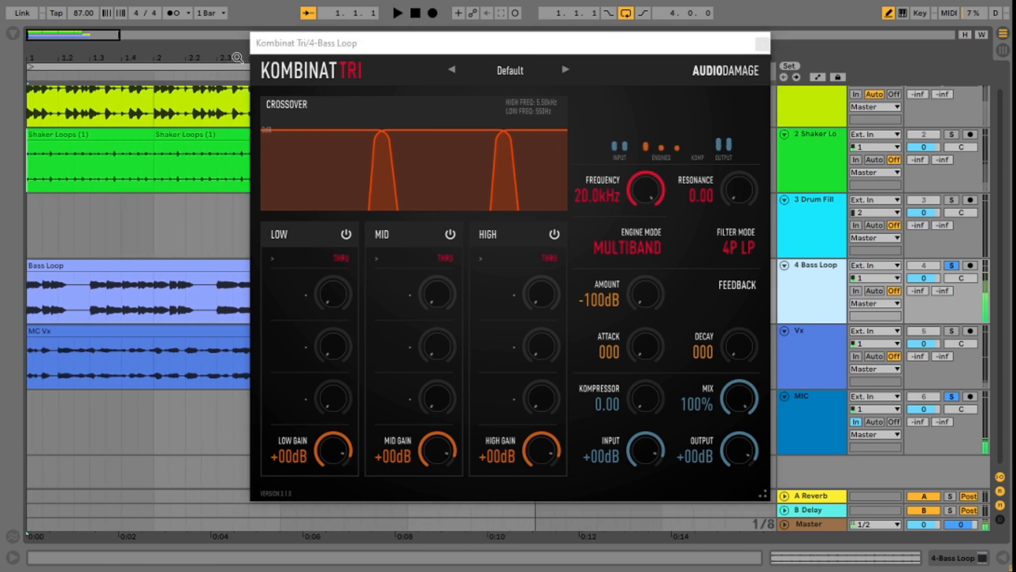
# Step: On Bass Loop, raise the low band saturation Amount and pull Low Gain down toward -29 dB
pyautogui.click(397, 12)
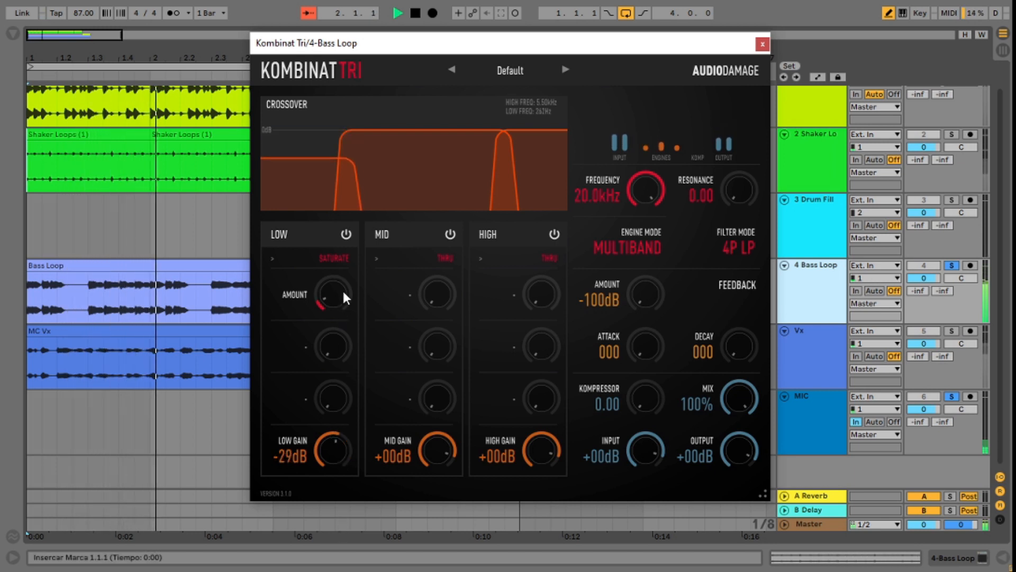
pyautogui.moveTo(333, 294); pyautogui.dragTo(346, 283)
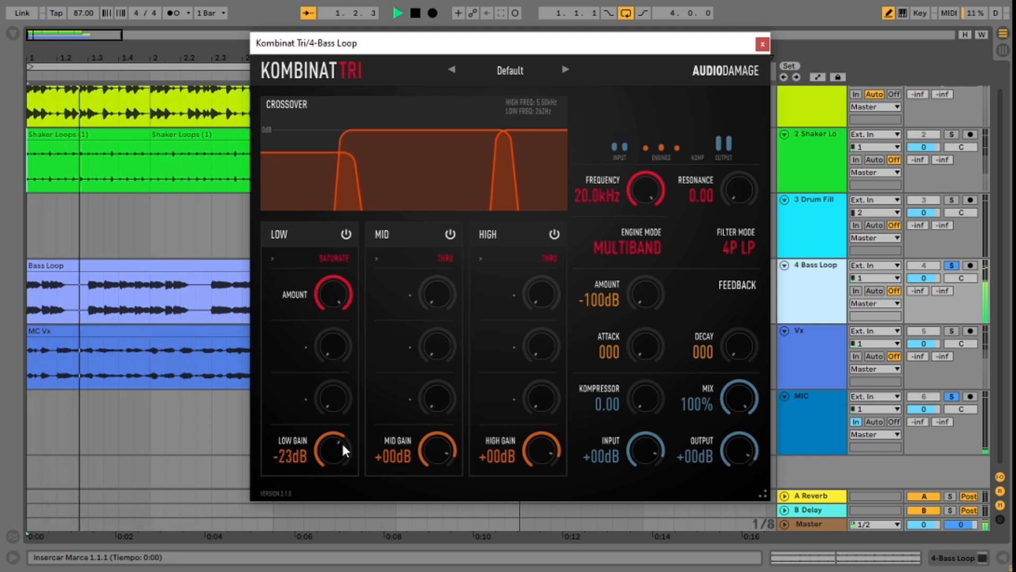
pyautogui.moveTo(332, 448); pyautogui.dragTo(343, 457)
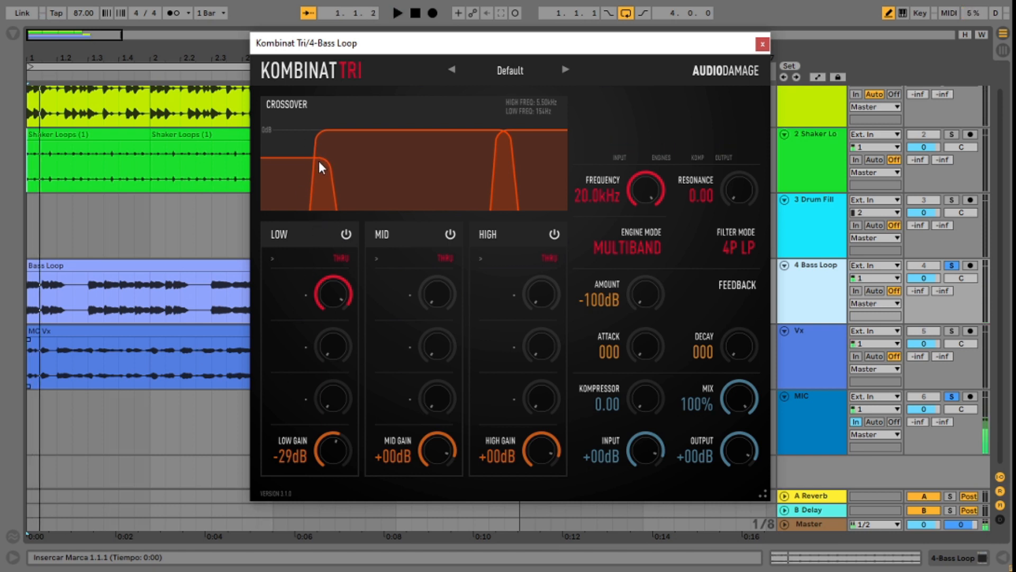
pyautogui.moveTo(415, 371)
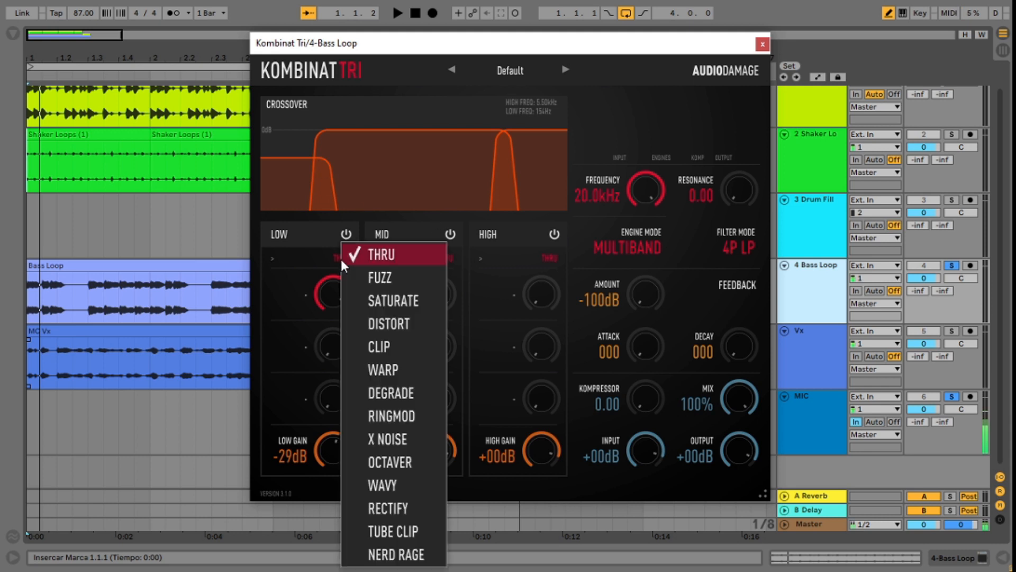
pyautogui.moveTo(407, 300)
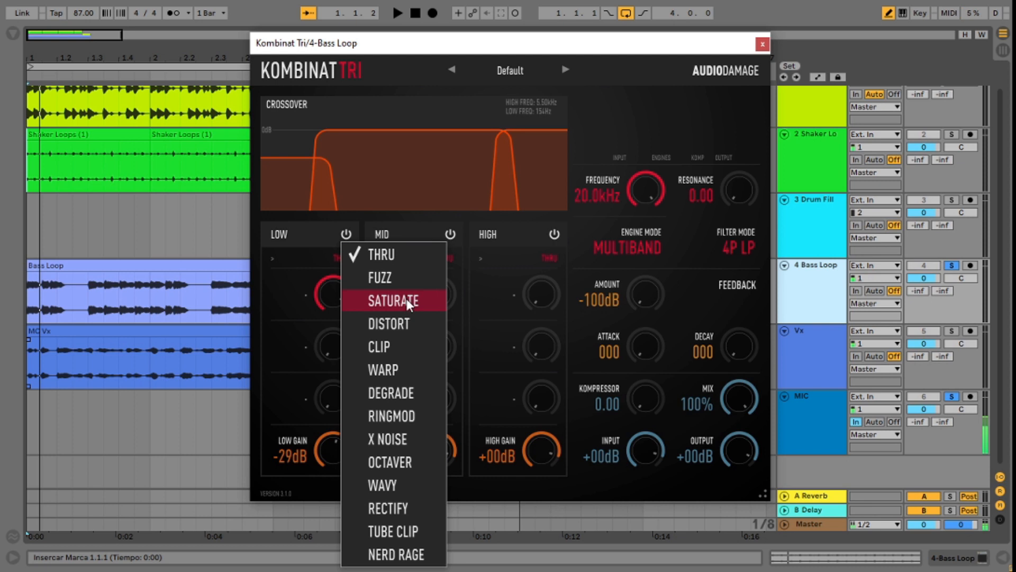
# Step: Switch the Bass Loop low band to SATURATE and lower Low Gain to -31 dB
pyautogui.click(392, 301)
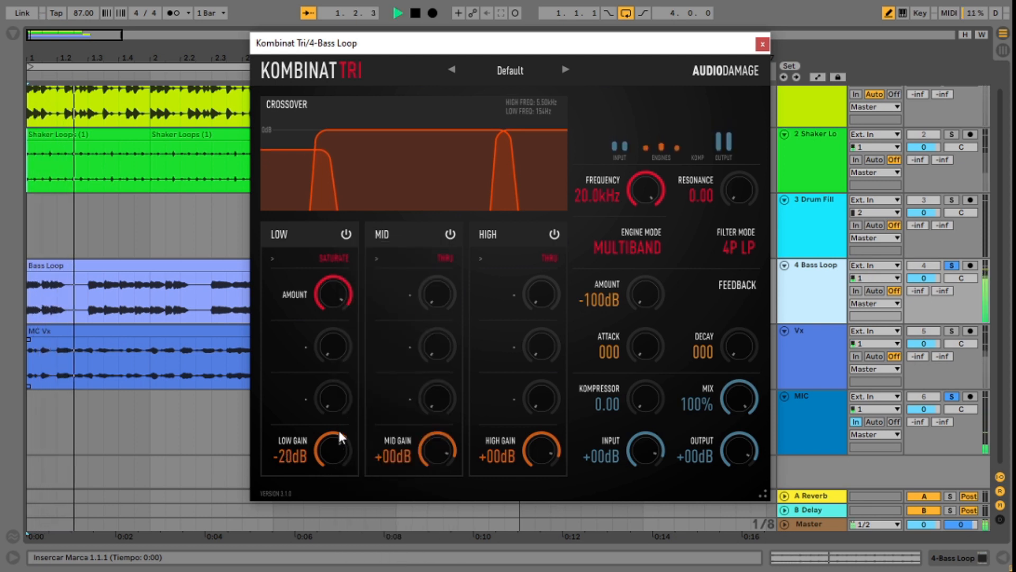
pyautogui.moveTo(334, 450); pyautogui.dragTo(337, 459)
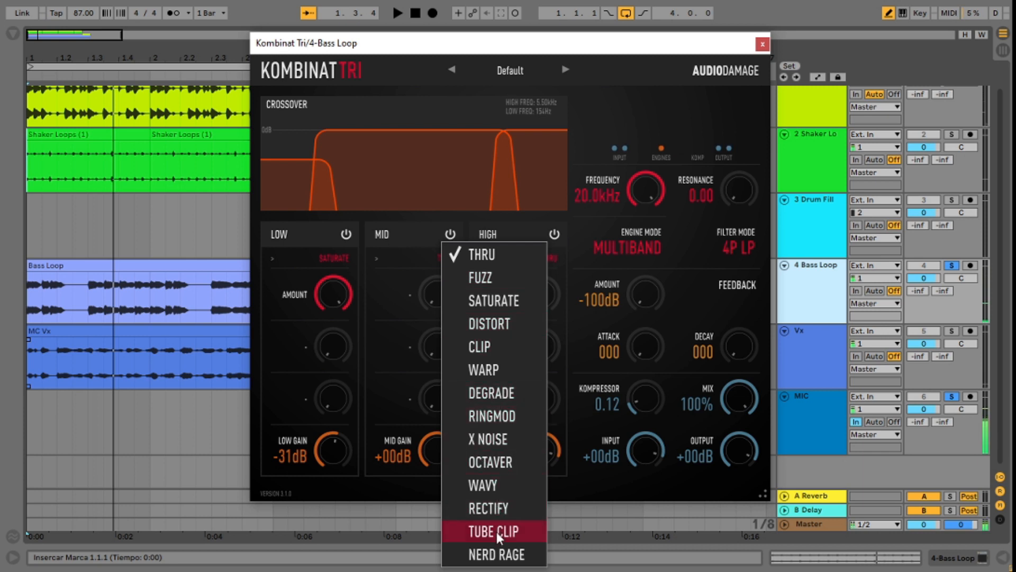
# Step: Set the mid band to TUBE CLIP and adjust Kompressor to about 0.12
pyautogui.click(494, 531)
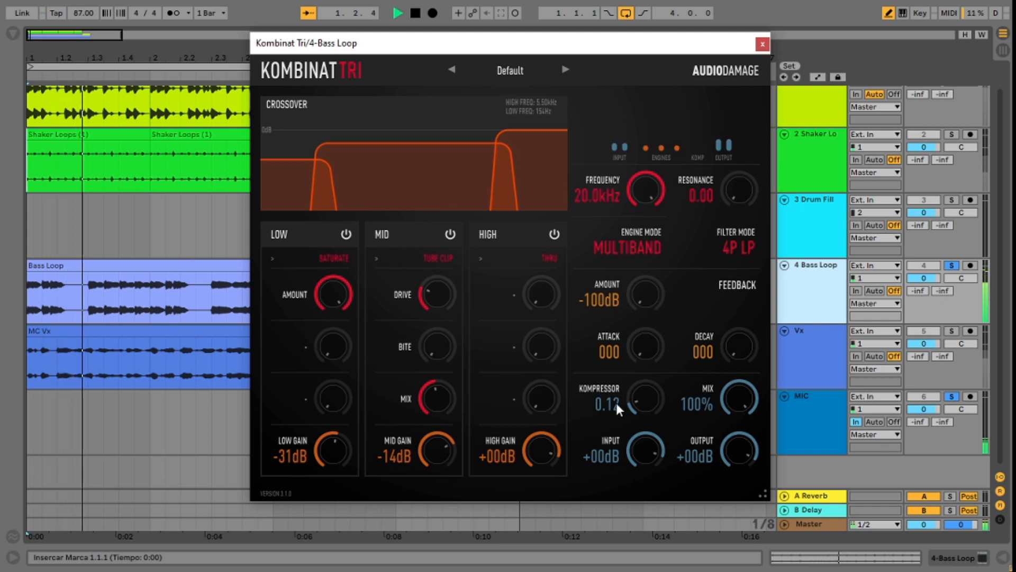
pyautogui.moveTo(640, 398); pyautogui.dragTo(641, 386)
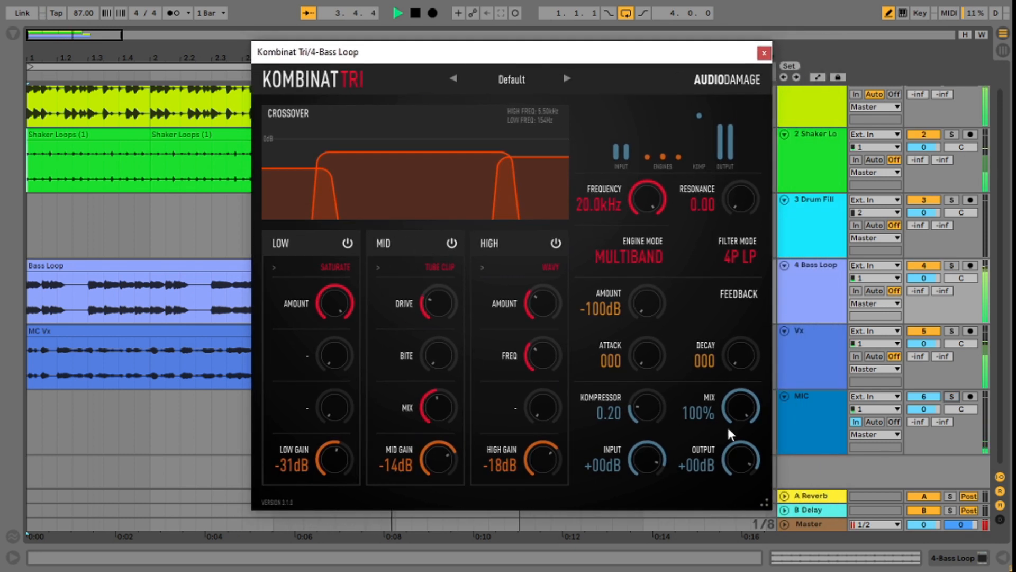
# Step: Trim the Bass Loop's Kombinat Tri Output level to about -4 dB
pyautogui.moveTo(738, 460); pyautogui.dragTo(739, 486)
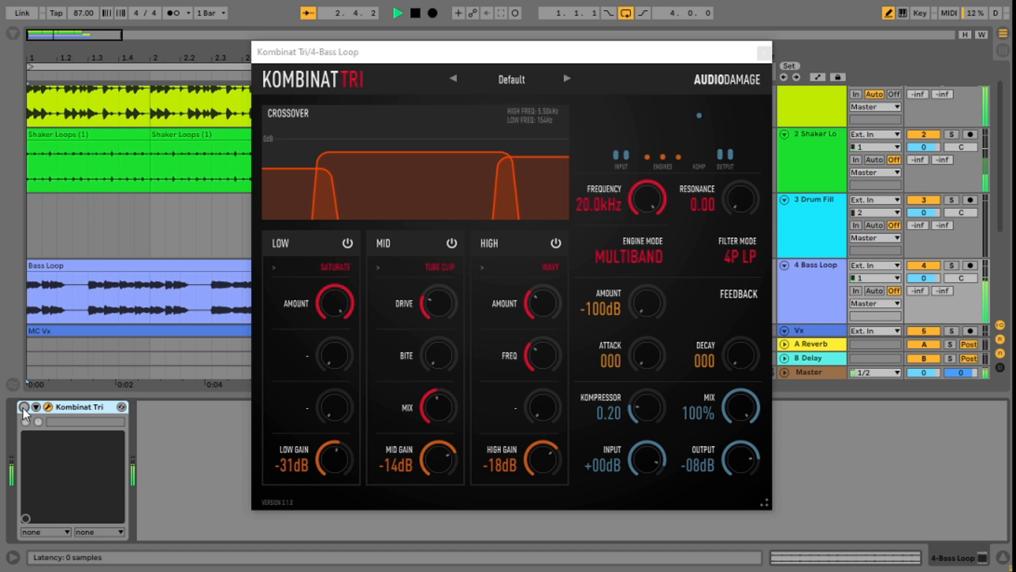
pyautogui.moveTo(739, 460); pyautogui.dragTo(739, 454)
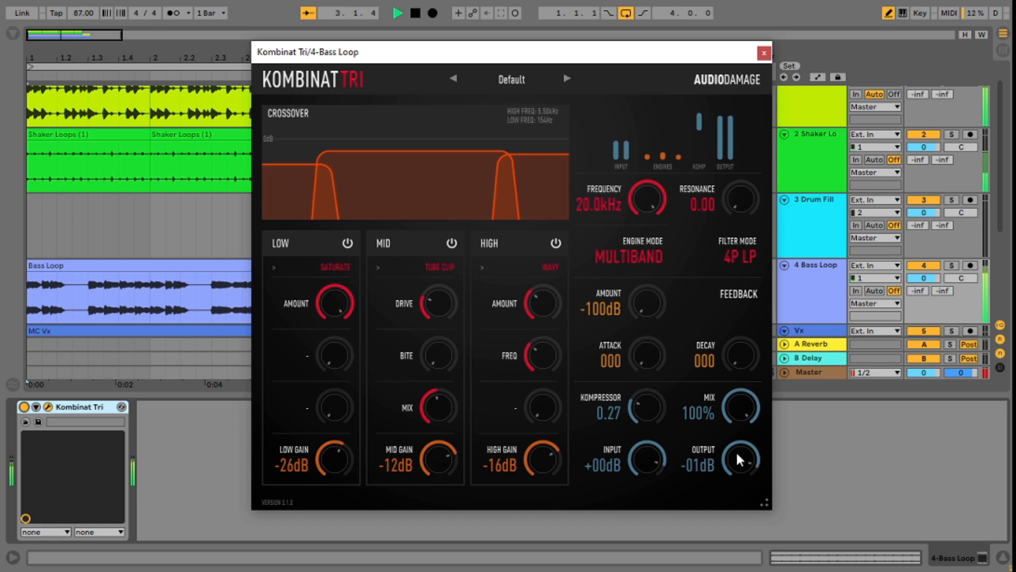
pyautogui.moveTo(739, 459); pyautogui.dragTo(739, 468)
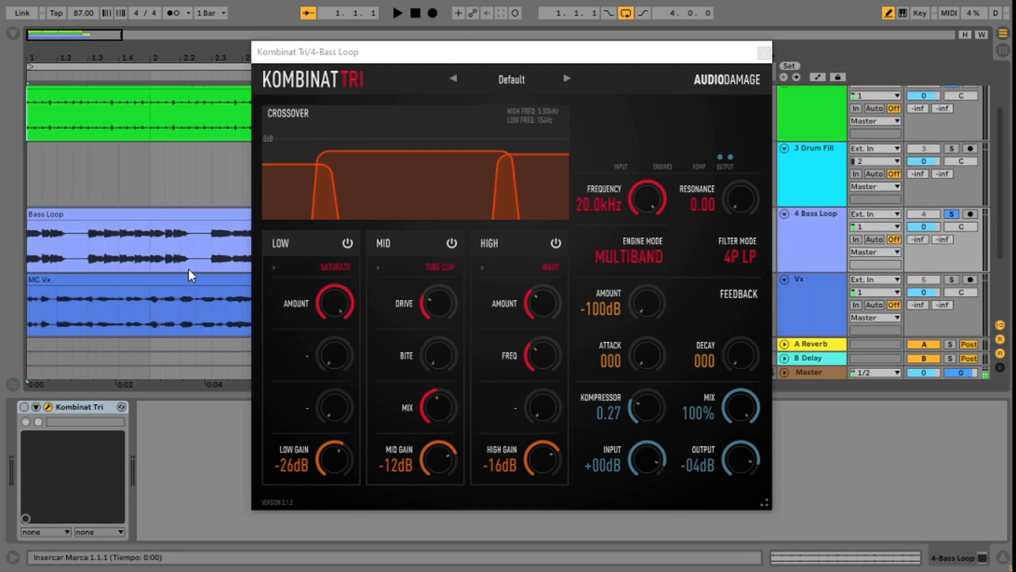
# Step: Set playback inside the Bass Loop and lower the high crossover to about 4.35 kHz
pyautogui.click(397, 12)
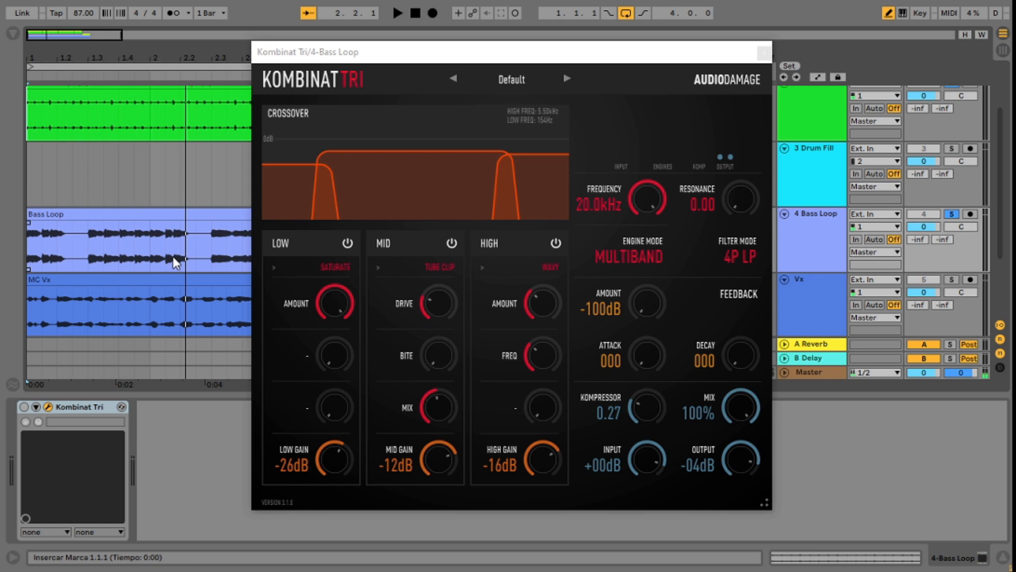
pyautogui.moveTo(185, 266)
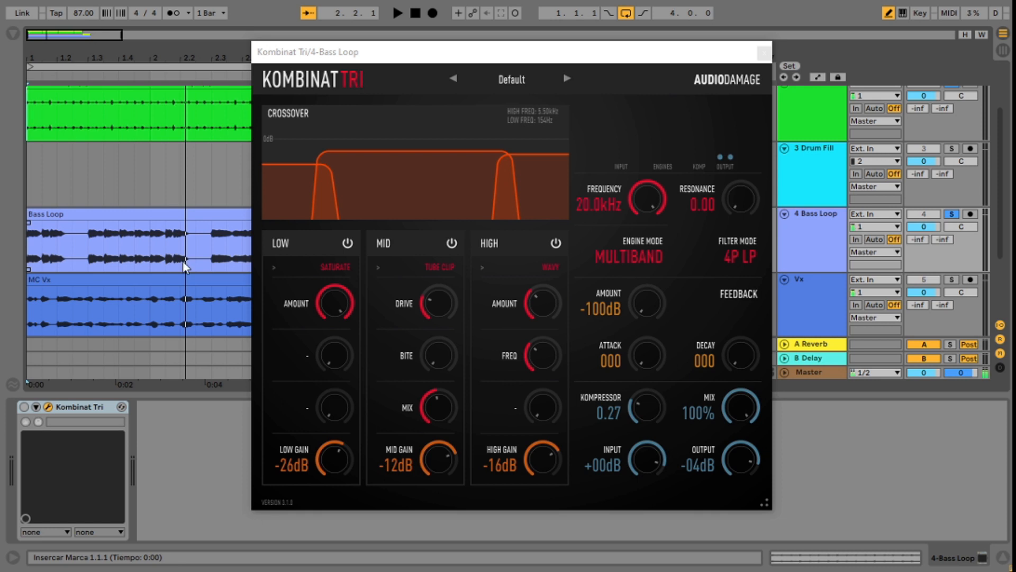
pyautogui.moveTo(530, 418)
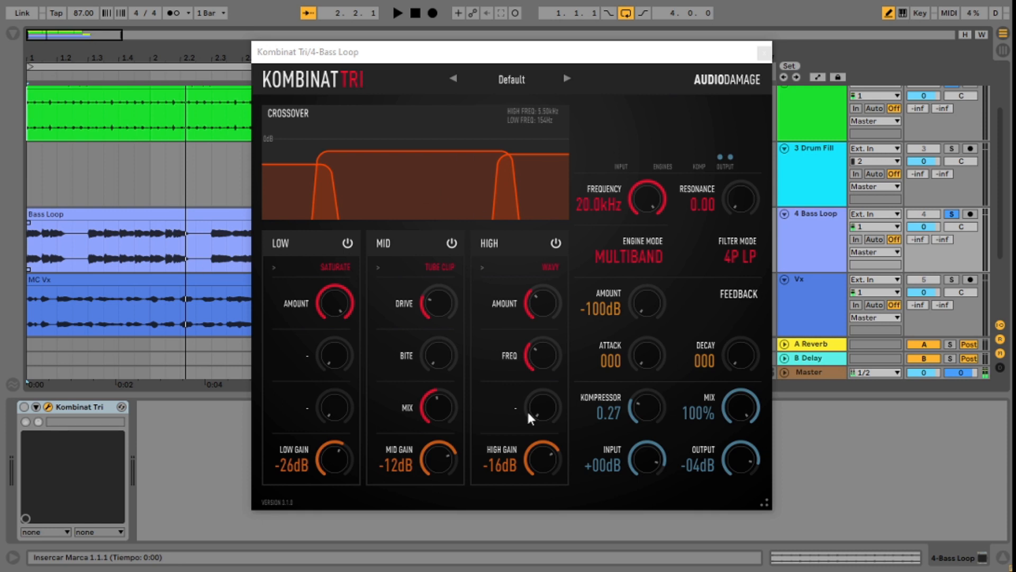
pyautogui.moveTo(344, 308)
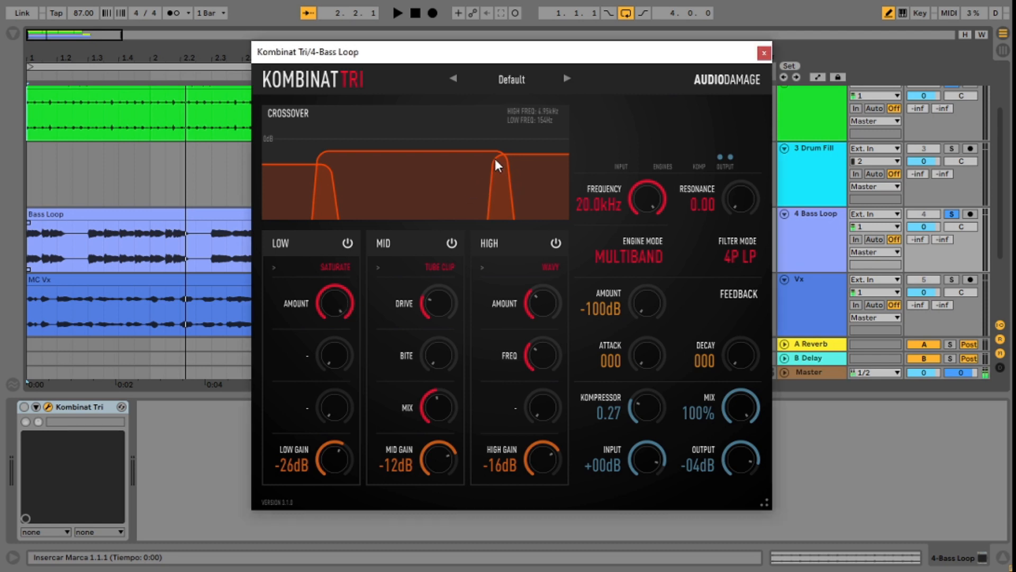
pyautogui.moveTo(497, 159); pyautogui.dragTo(497, 168)
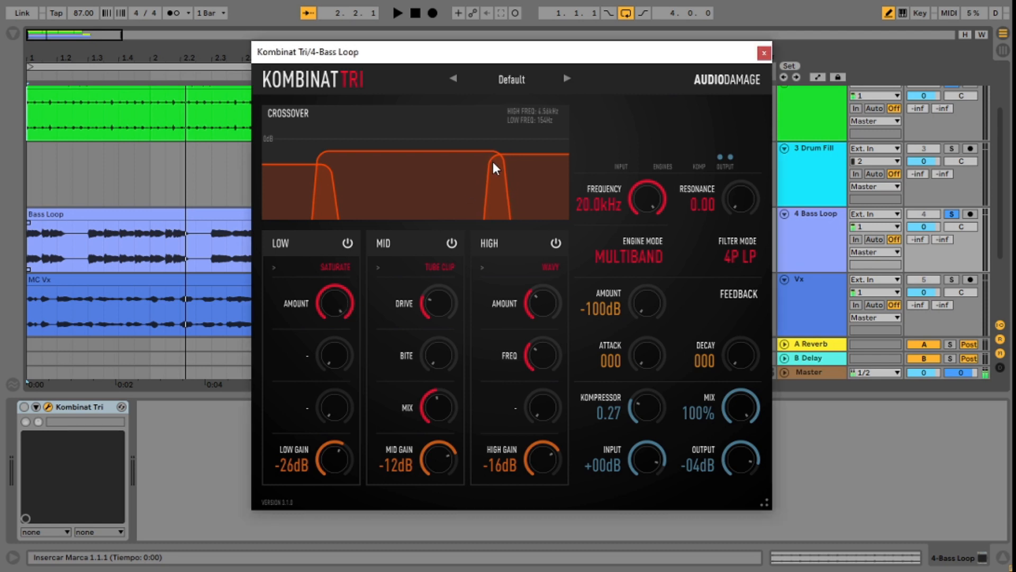
pyautogui.moveTo(496, 161); pyautogui.dragTo(496, 176)
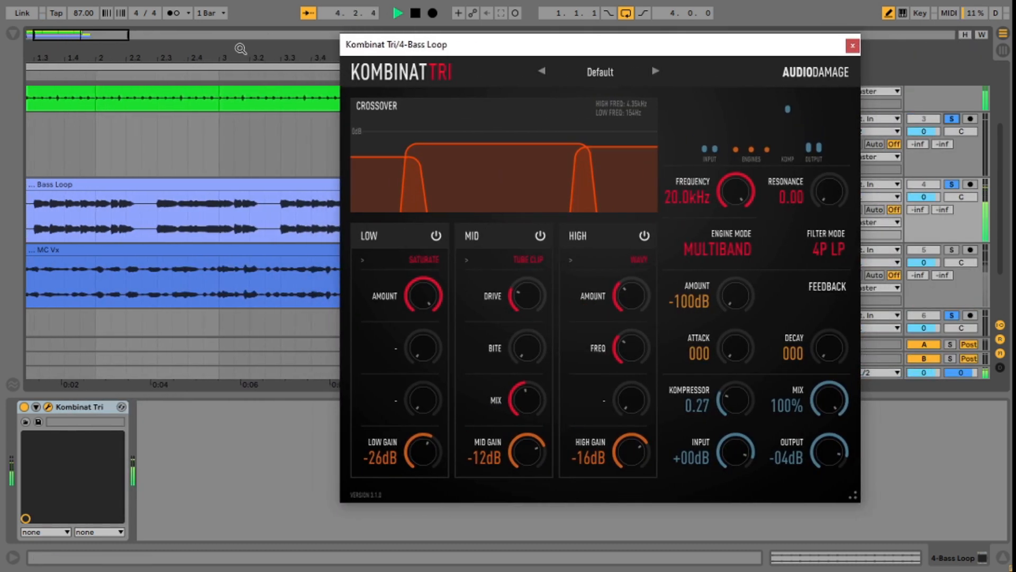
# Step: Open the Vx track's Kombinat Tri window at its default settings
pyautogui.click(398, 12)
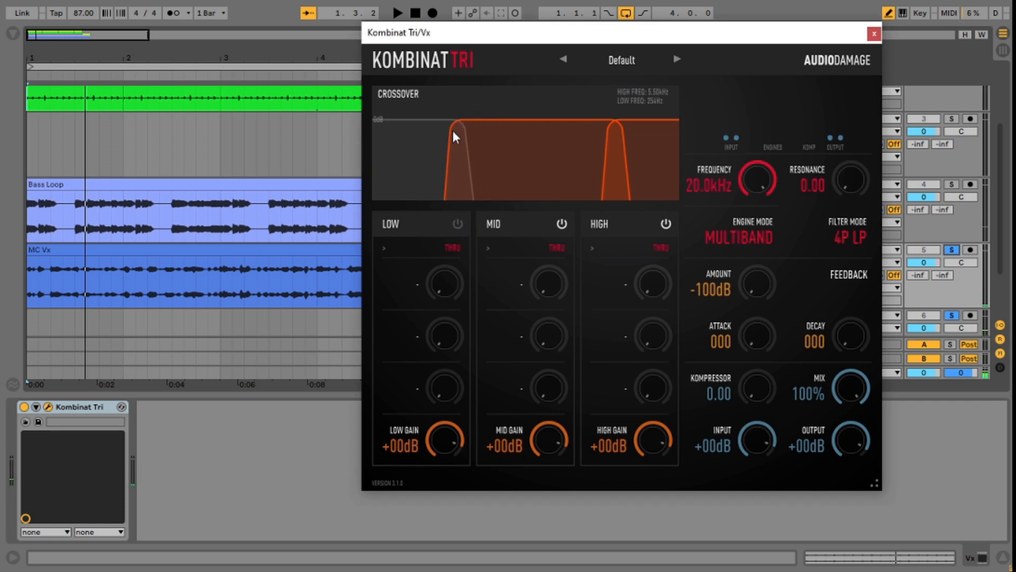
# Step: Put the vocal low crossover near 213 Hz, saturate mid at -14 dB, and lower compression
pyautogui.moveTo(453, 136); pyautogui.dragTo(444, 136)
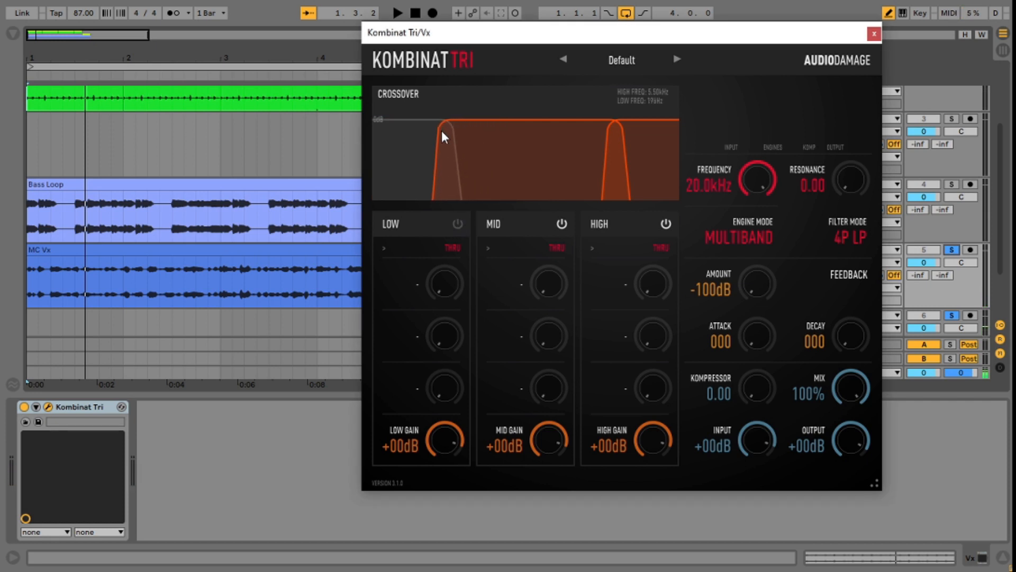
pyautogui.moveTo(443, 136); pyautogui.dragTo(468, 138)
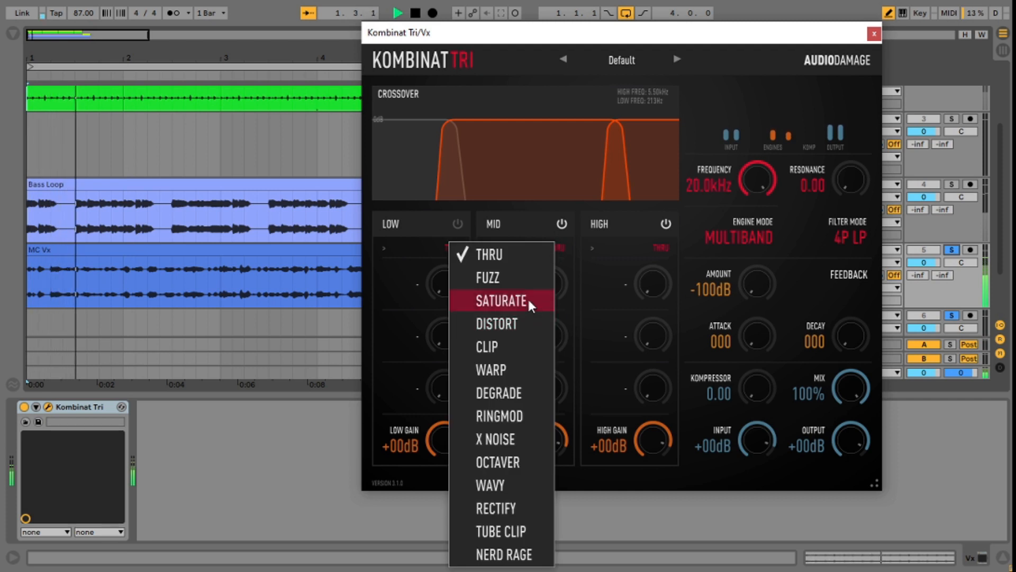
pyautogui.click(500, 301)
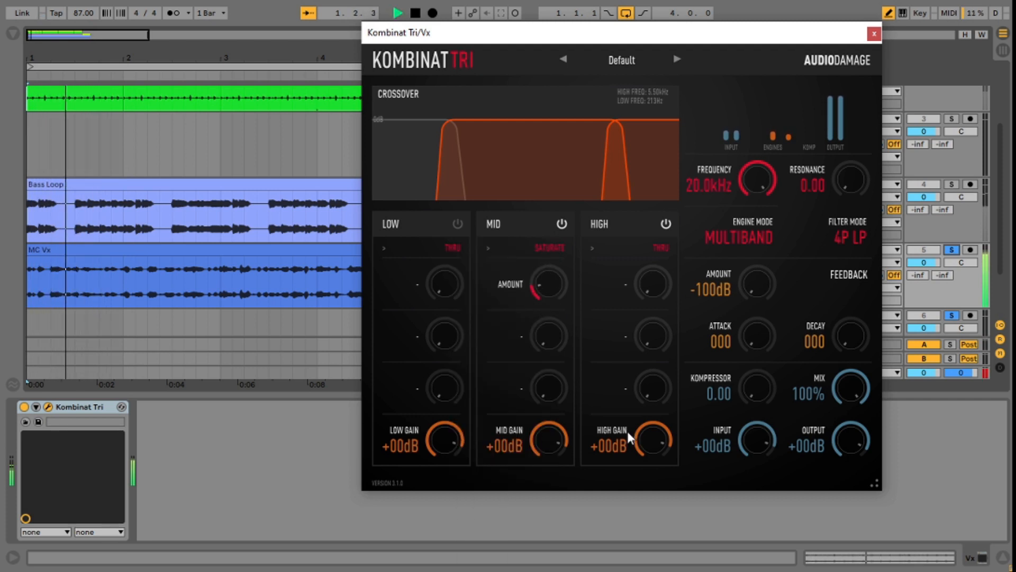
pyautogui.moveTo(547, 441); pyautogui.dragTo(541, 450)
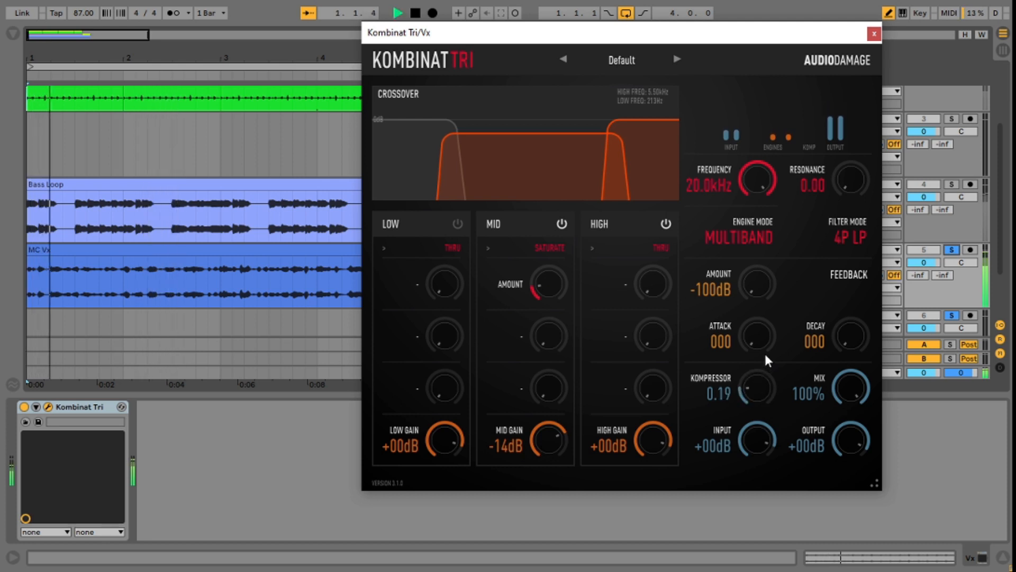
pyautogui.moveTo(850, 441); pyautogui.dragTo(851, 462)
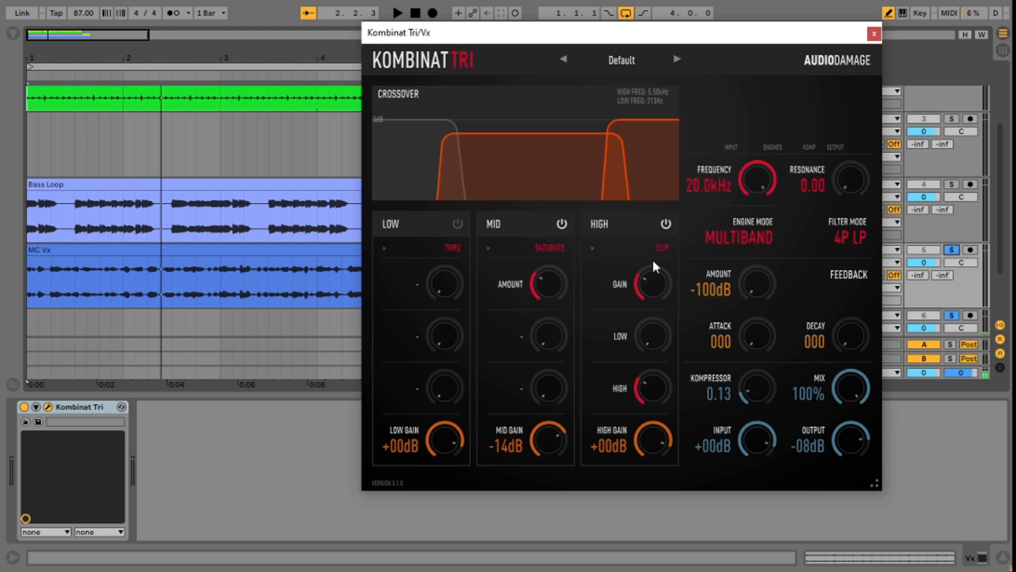
pyautogui.moveTo(554, 384)
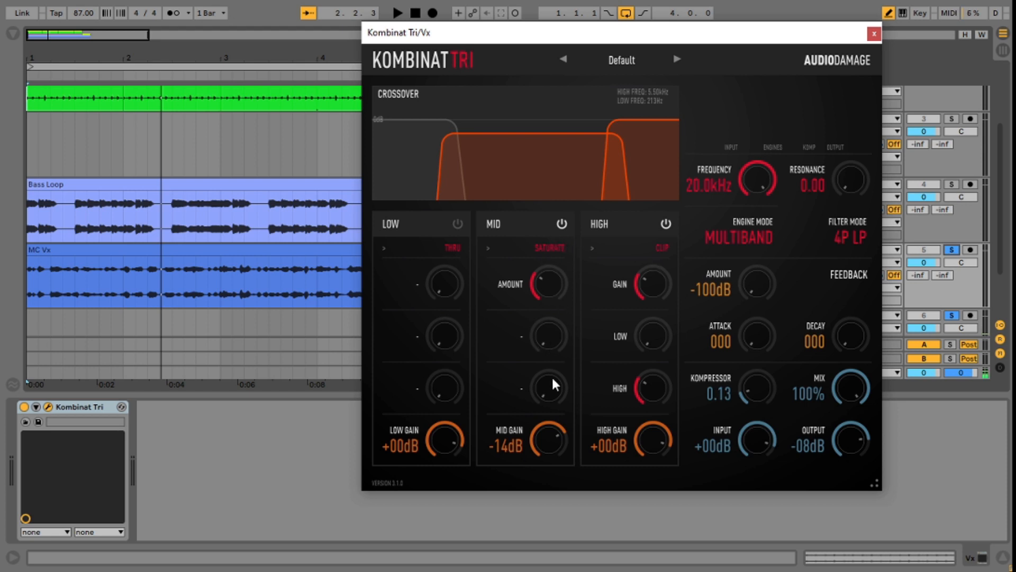
pyautogui.moveTo(534, 309)
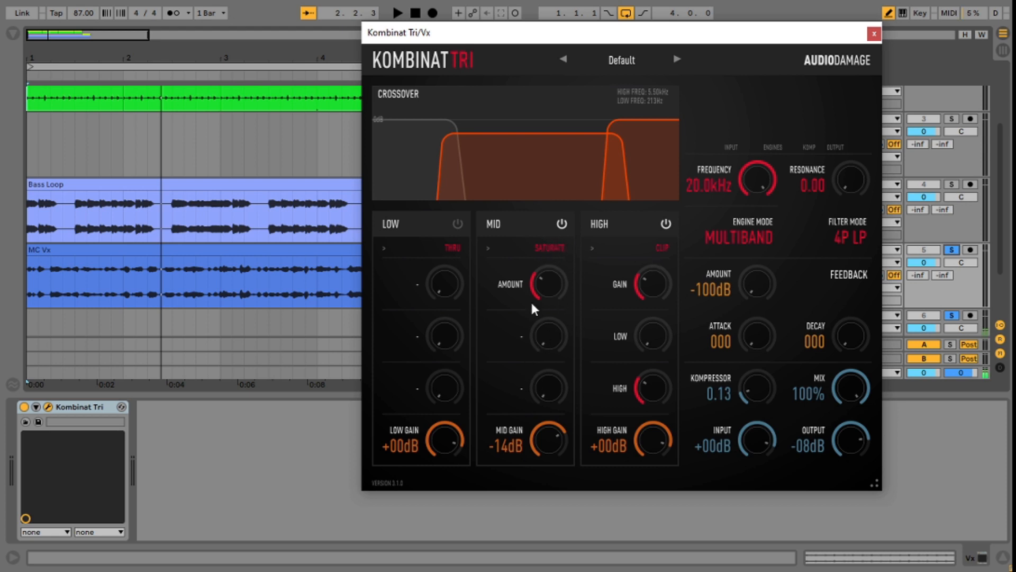
pyautogui.moveTo(525, 285)
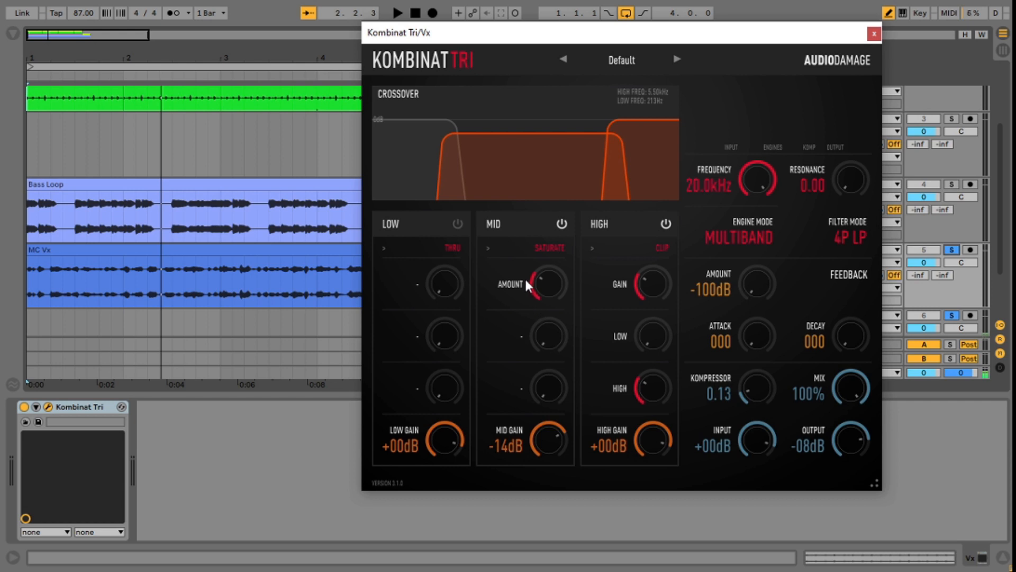
pyautogui.moveTo(599, 270)
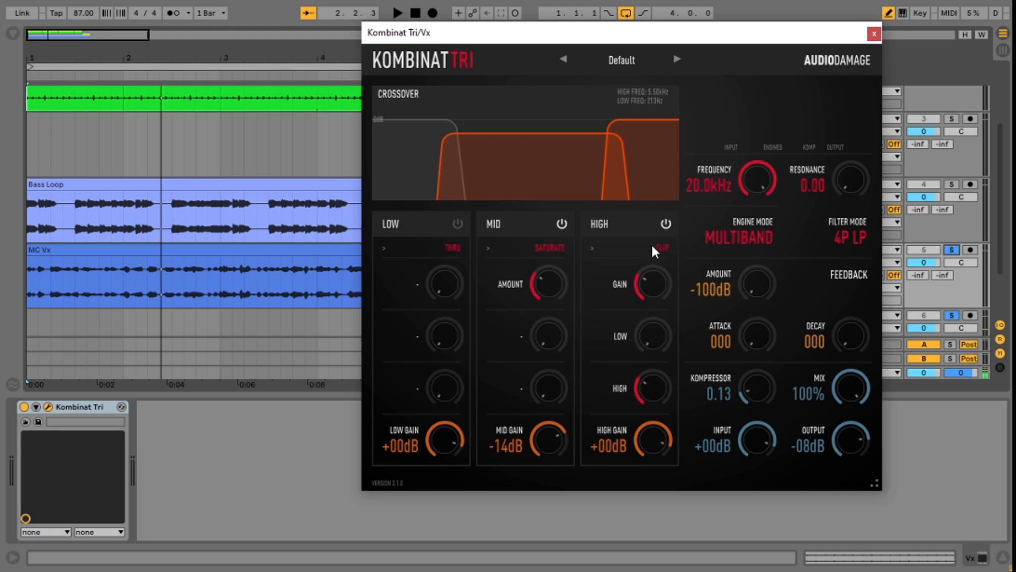
pyautogui.moveTo(583, 248)
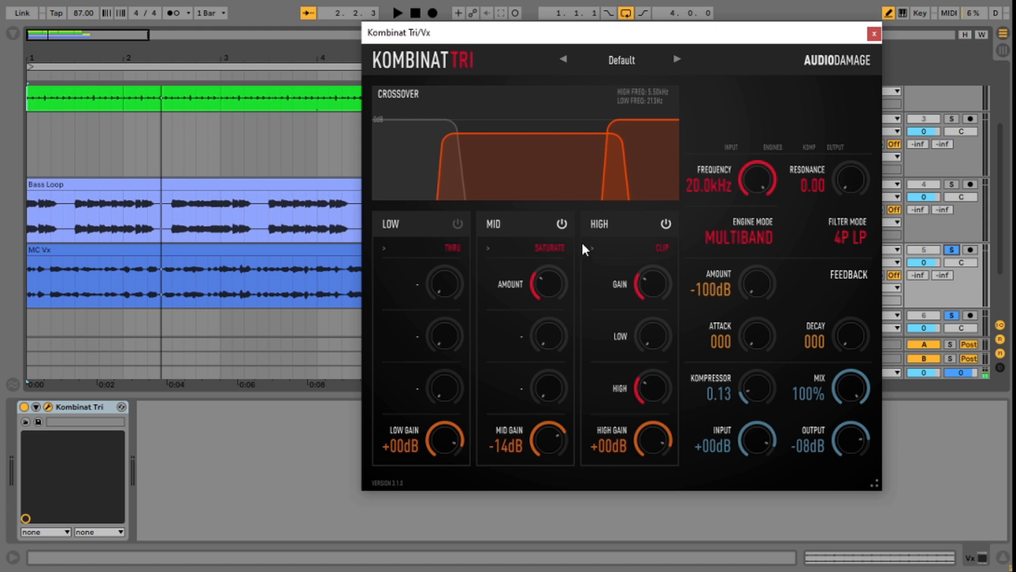
# Step: Toggle playback to audition the vocal's Clip high band, 0.03 compression and output level
pyautogui.click(398, 13)
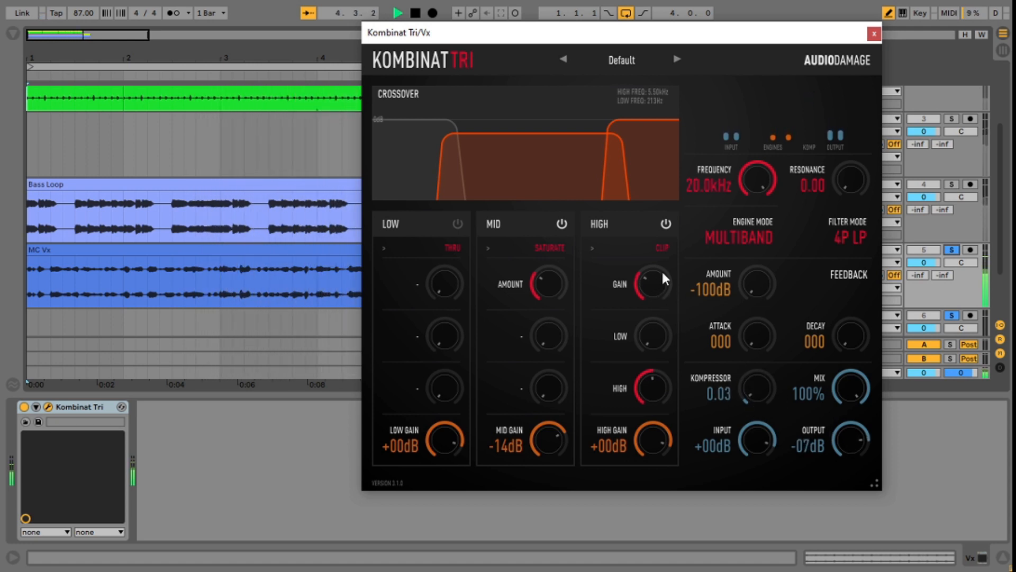
pyautogui.click(398, 13)
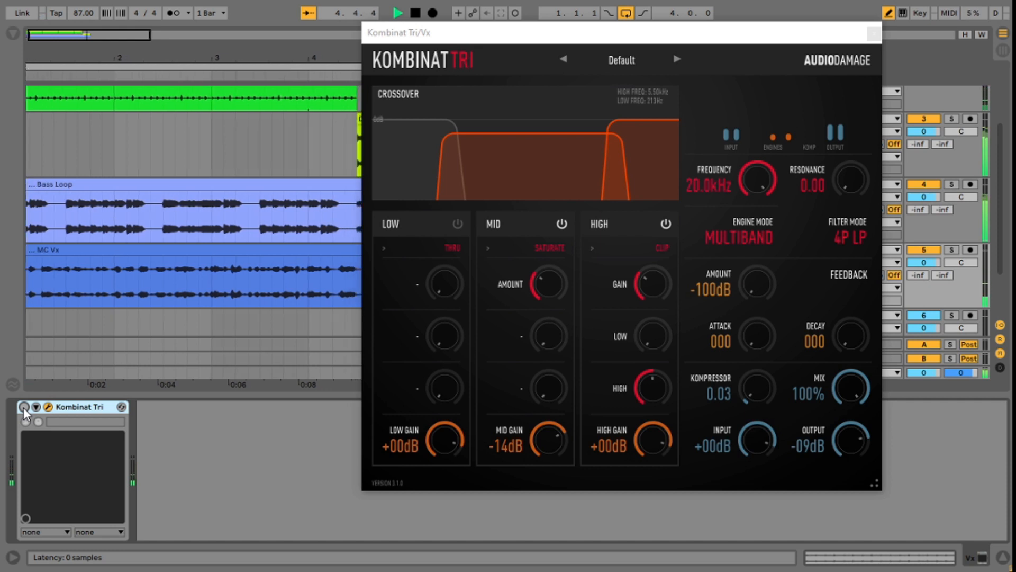
# Step: Toggle the vocal effect to compare with the dry signal, then select the Bass Loop track
pyautogui.click(397, 12)
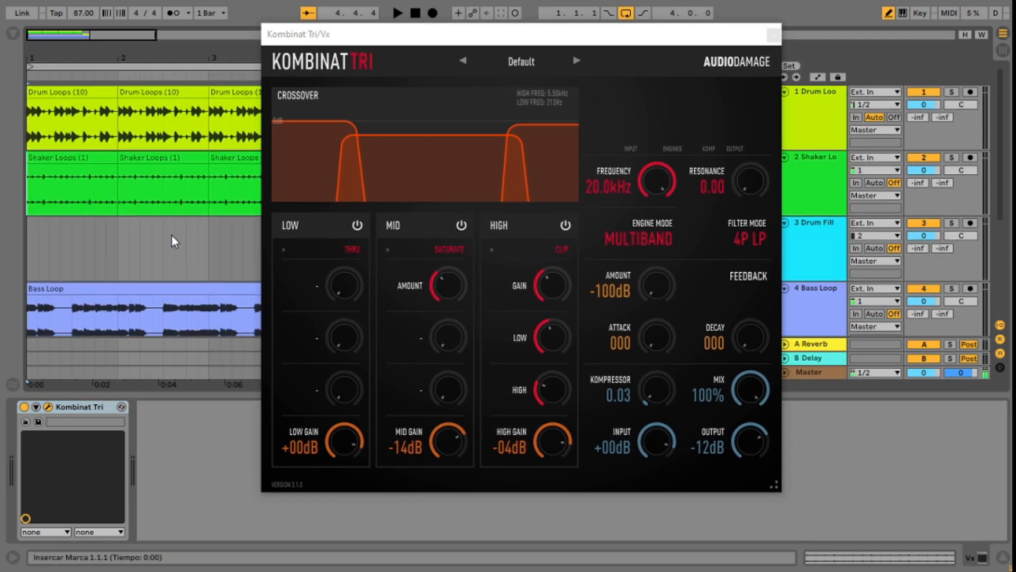
pyautogui.moveTo(180, 258)
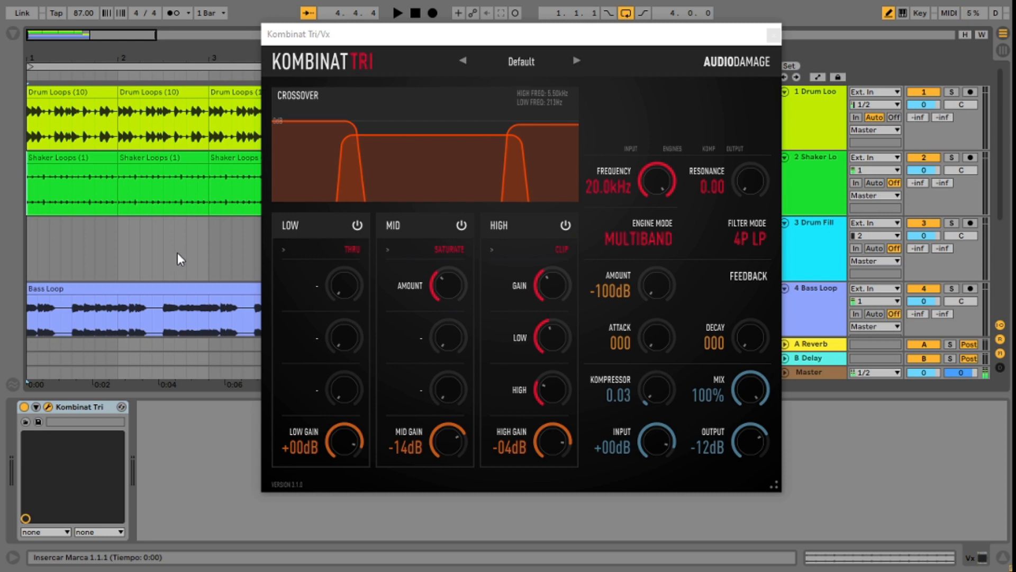
pyautogui.moveTo(757, 151)
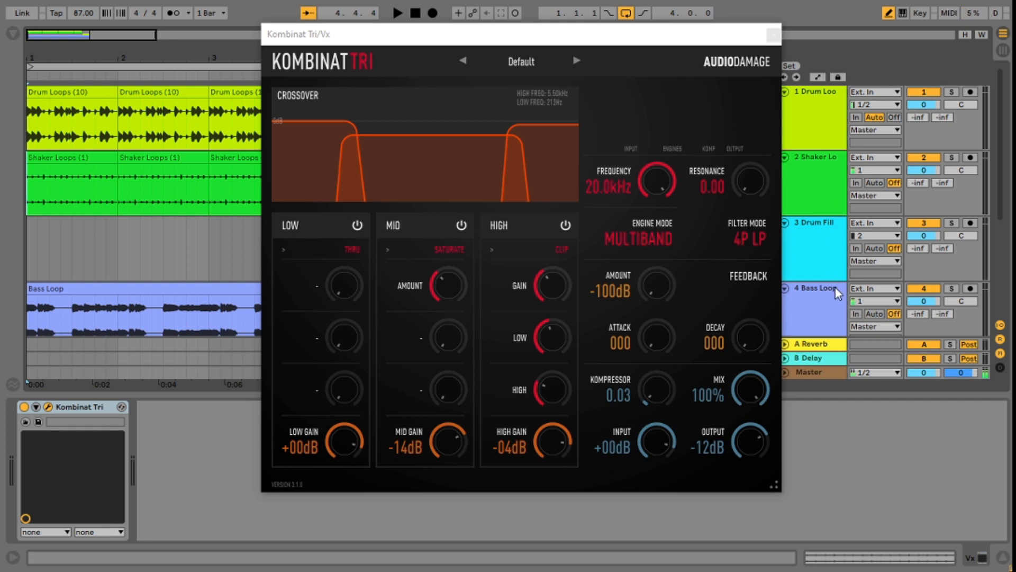
pyautogui.click(772, 35)
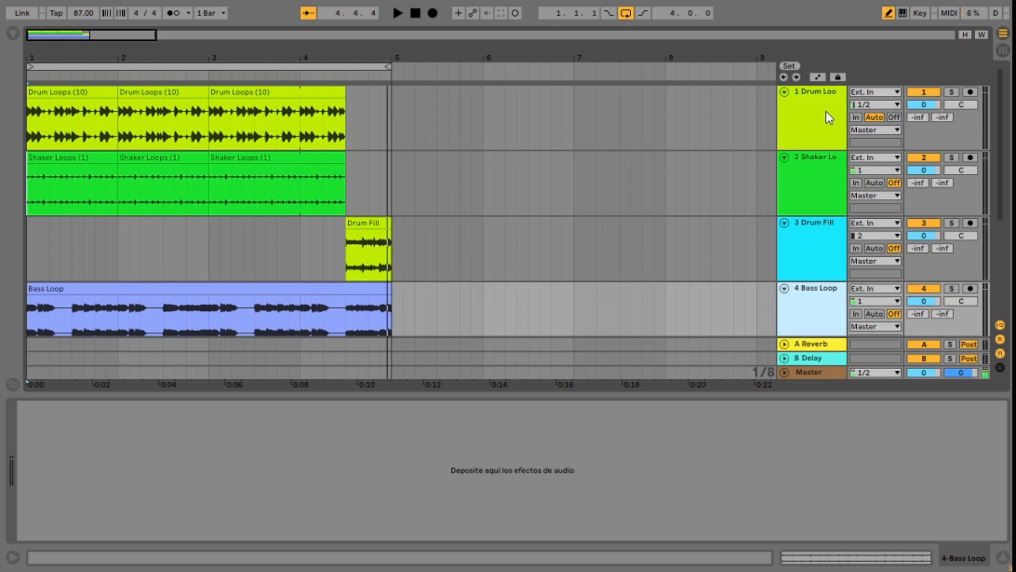
pyautogui.scroll(-3)
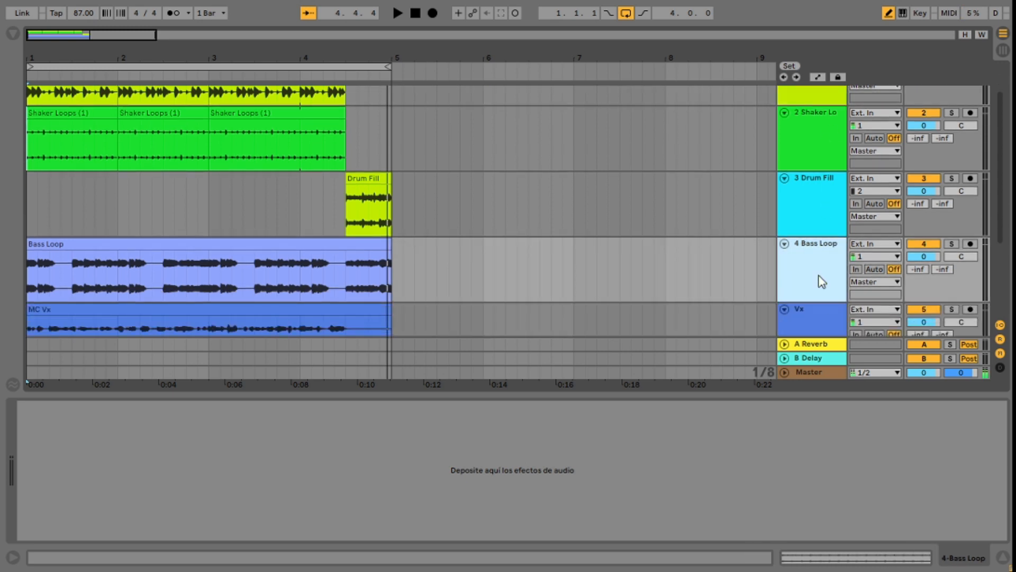